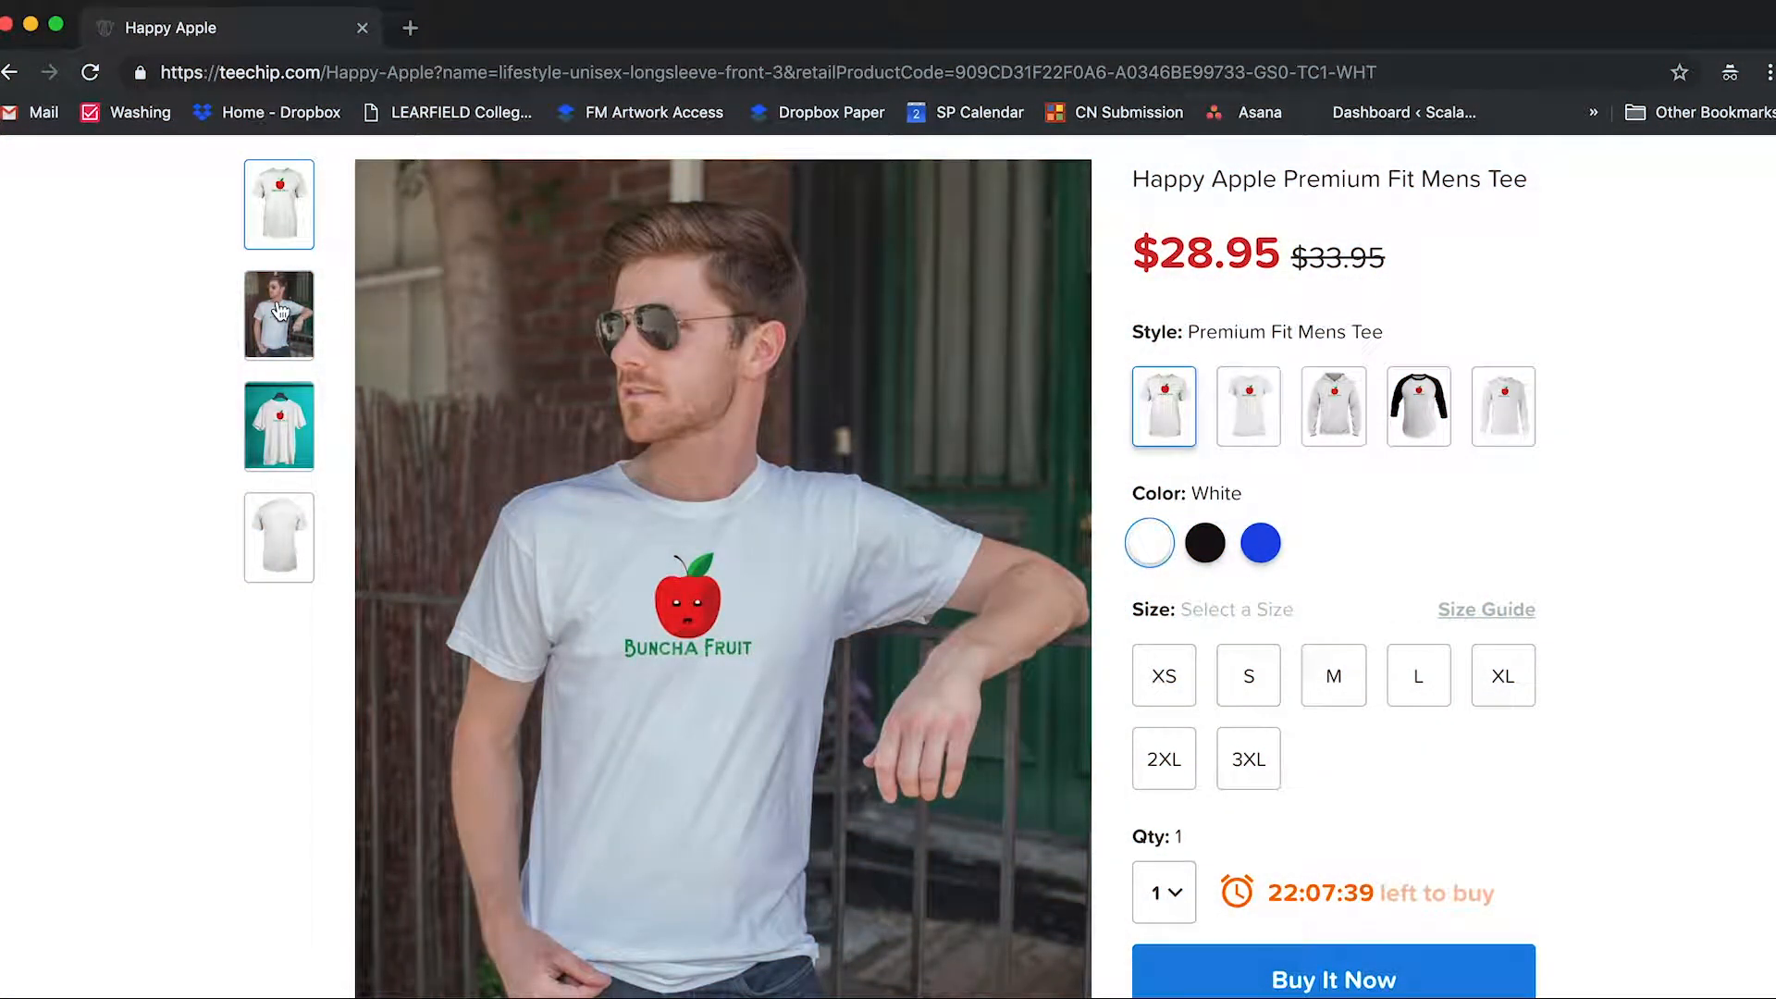
# View the Happy Apple tee on a model, switch it to black and show the hanger mockup
pyautogui.click(277, 314)
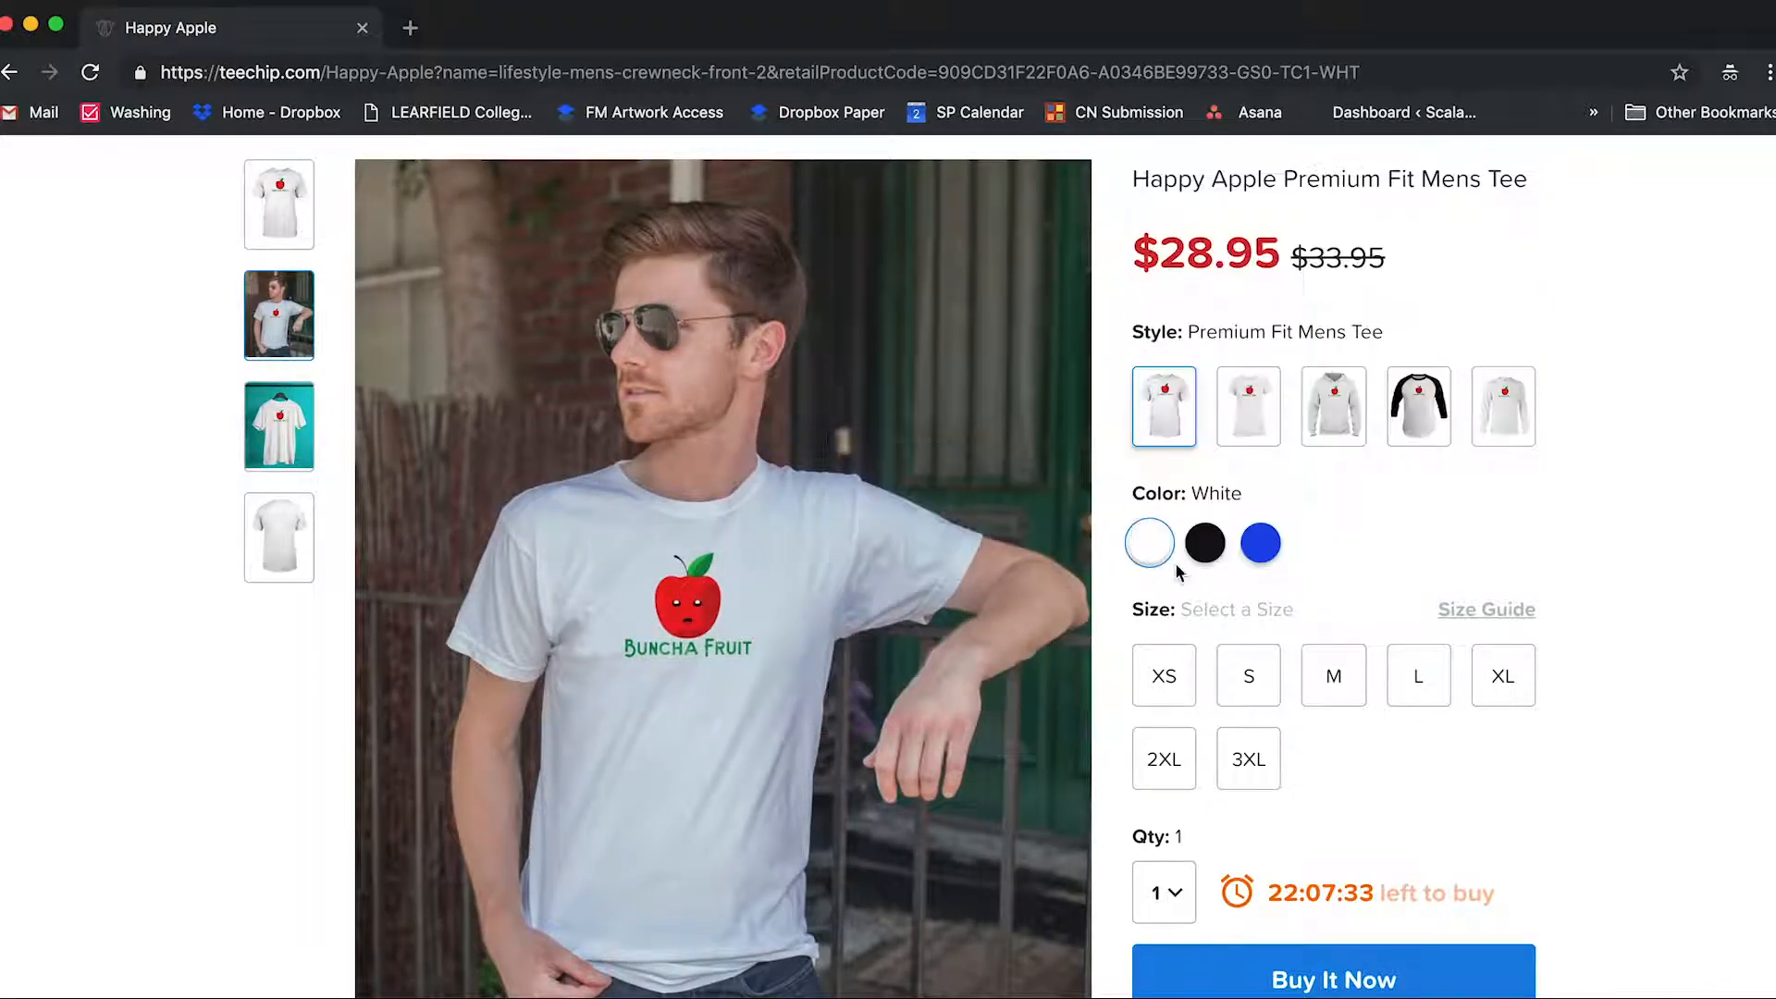
pyautogui.click(1204, 544)
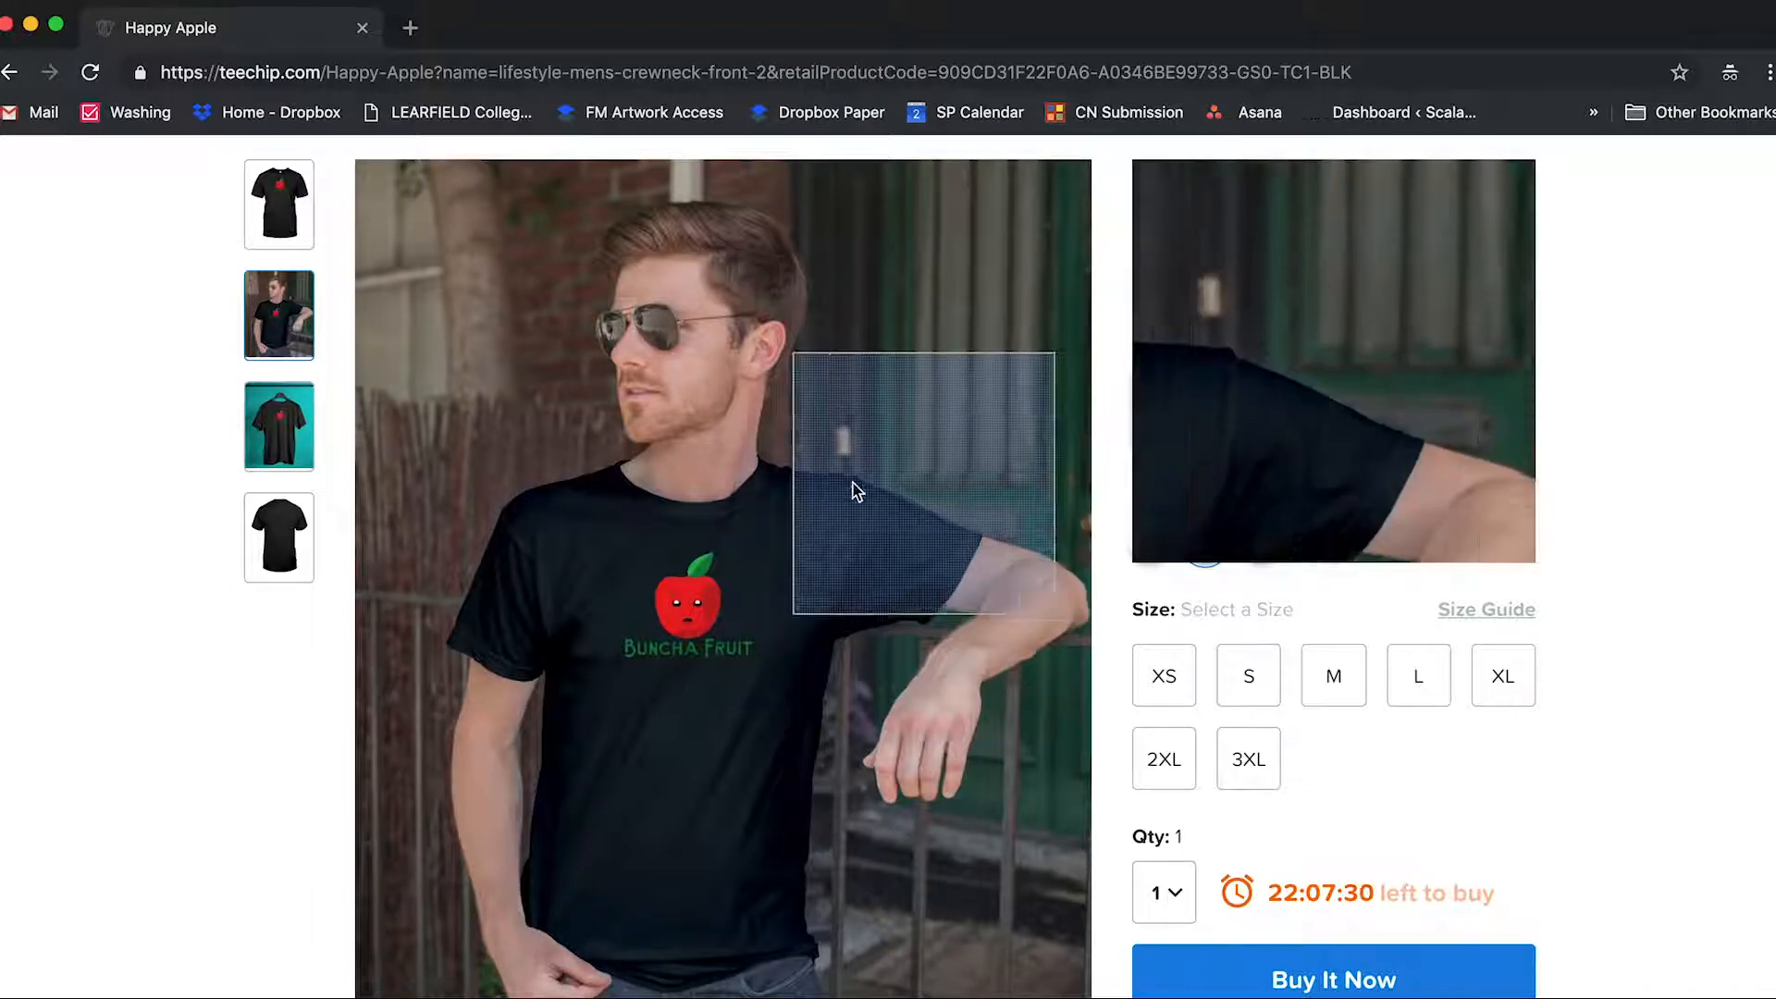
pyautogui.click(278, 426)
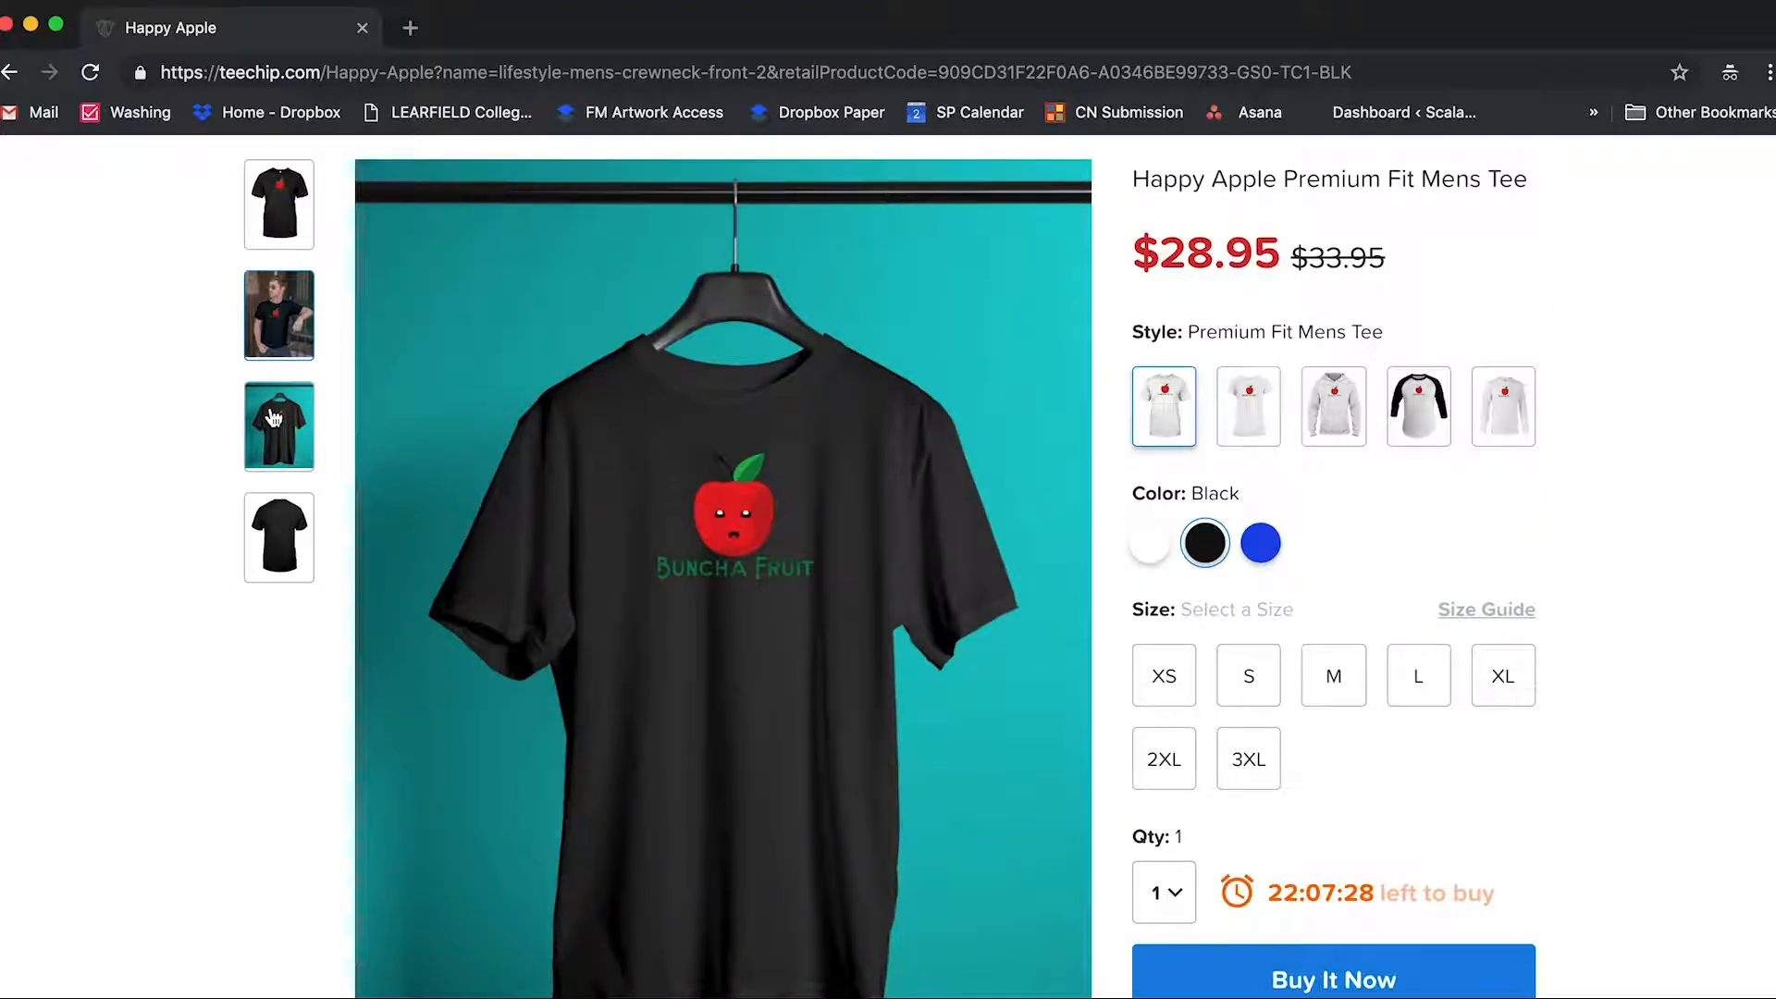
# Switch to the Premium Fit Ladies Tee and browse its model and hanger mockups
pyautogui.click(1249, 406)
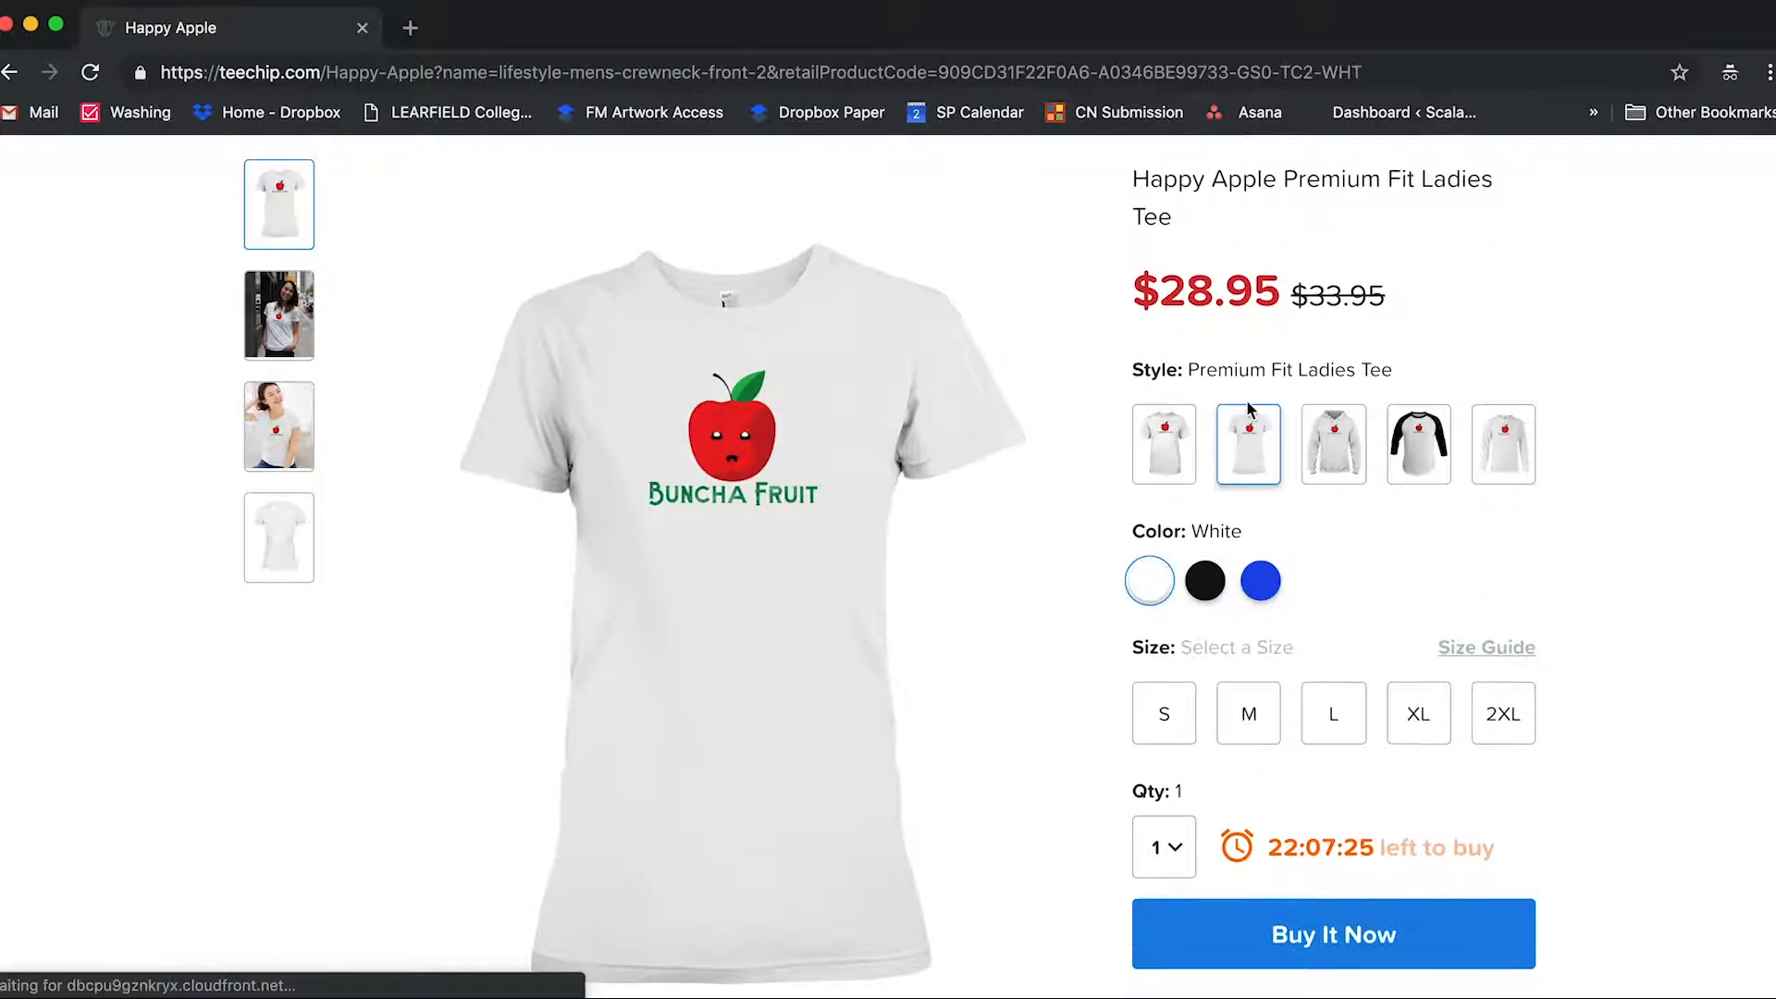
pyautogui.click(278, 314)
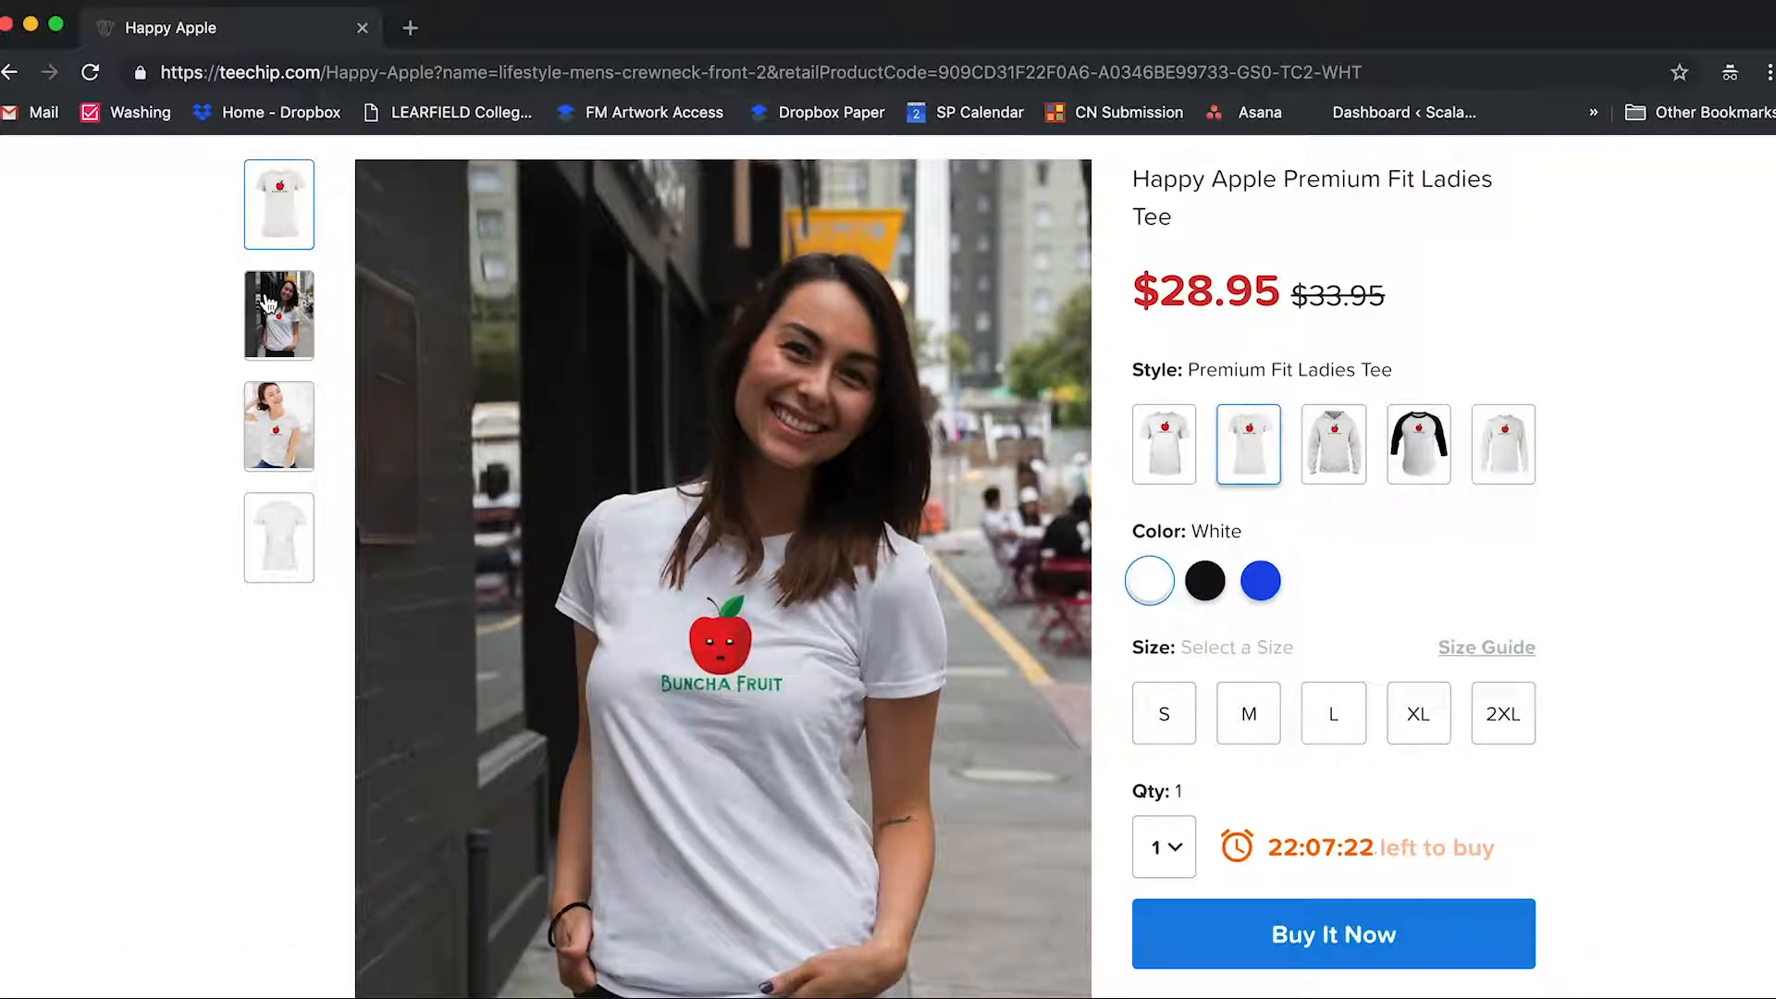
pyautogui.click(277, 425)
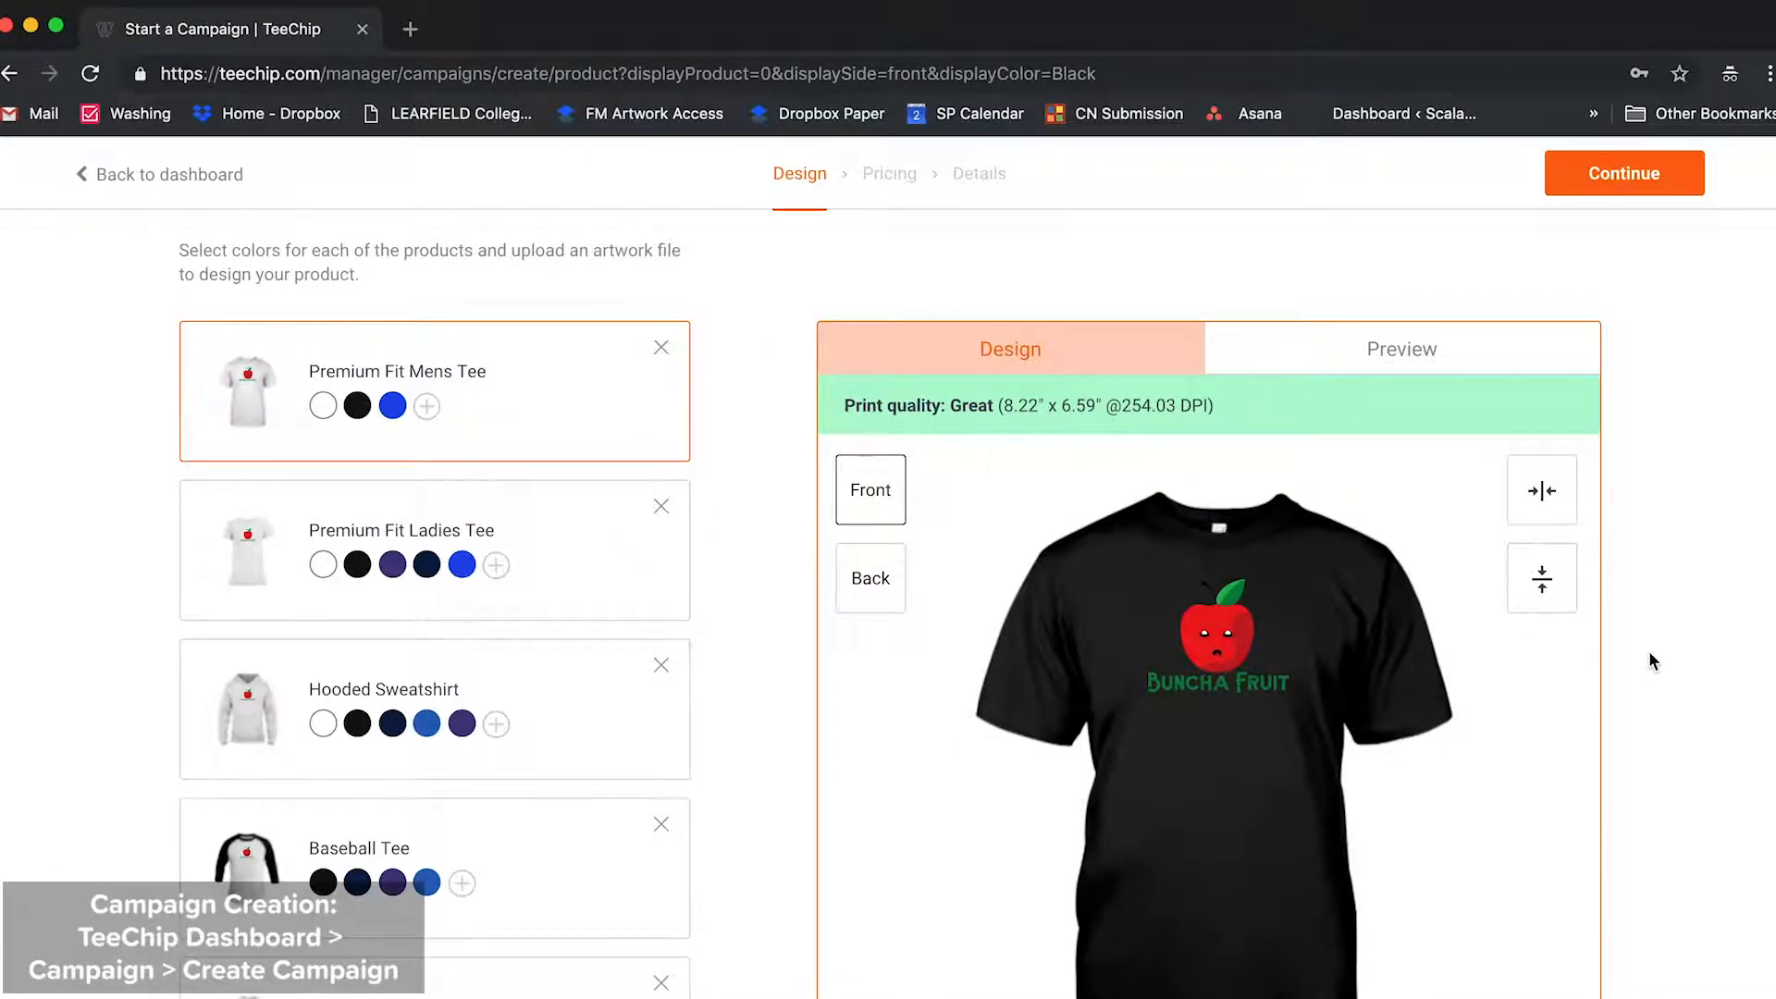
# Scroll the campaign creation page down to the Product Mockups section
pyautogui.scroll(-3)
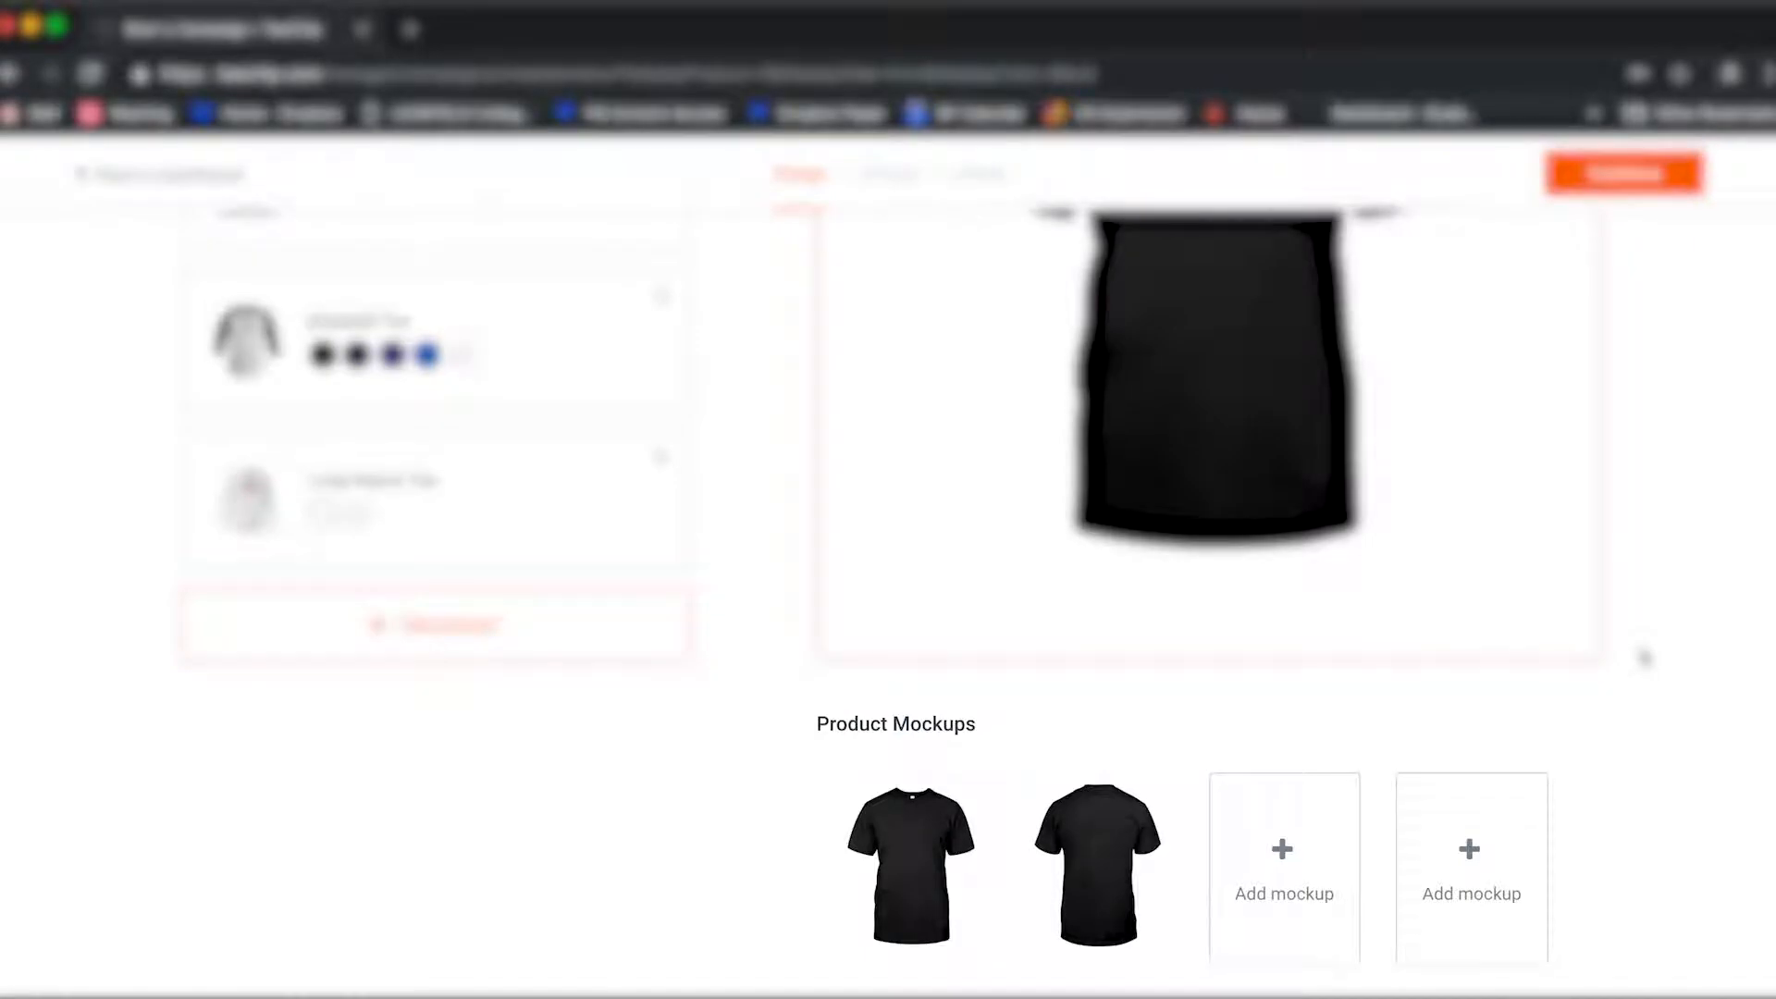
pyautogui.moveTo(1254, 892)
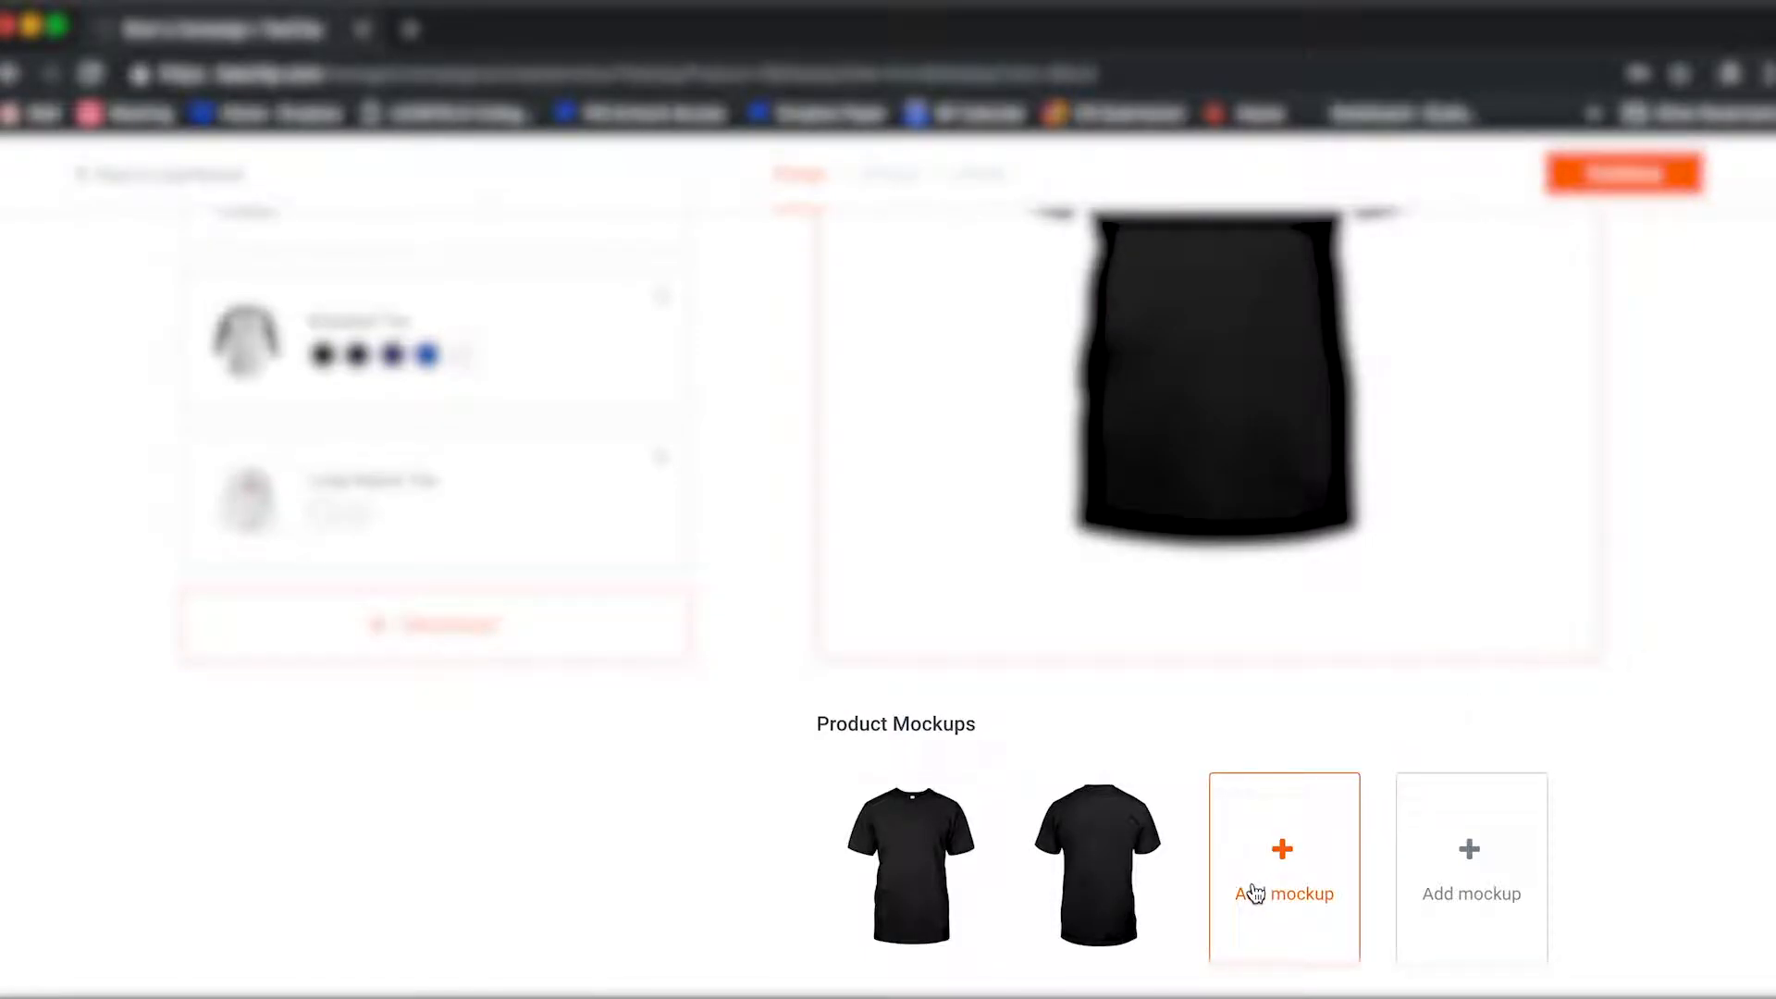
# Add another mockup slot and browse the available campaign-page mockups for the black tee
pyautogui.click(1284, 866)
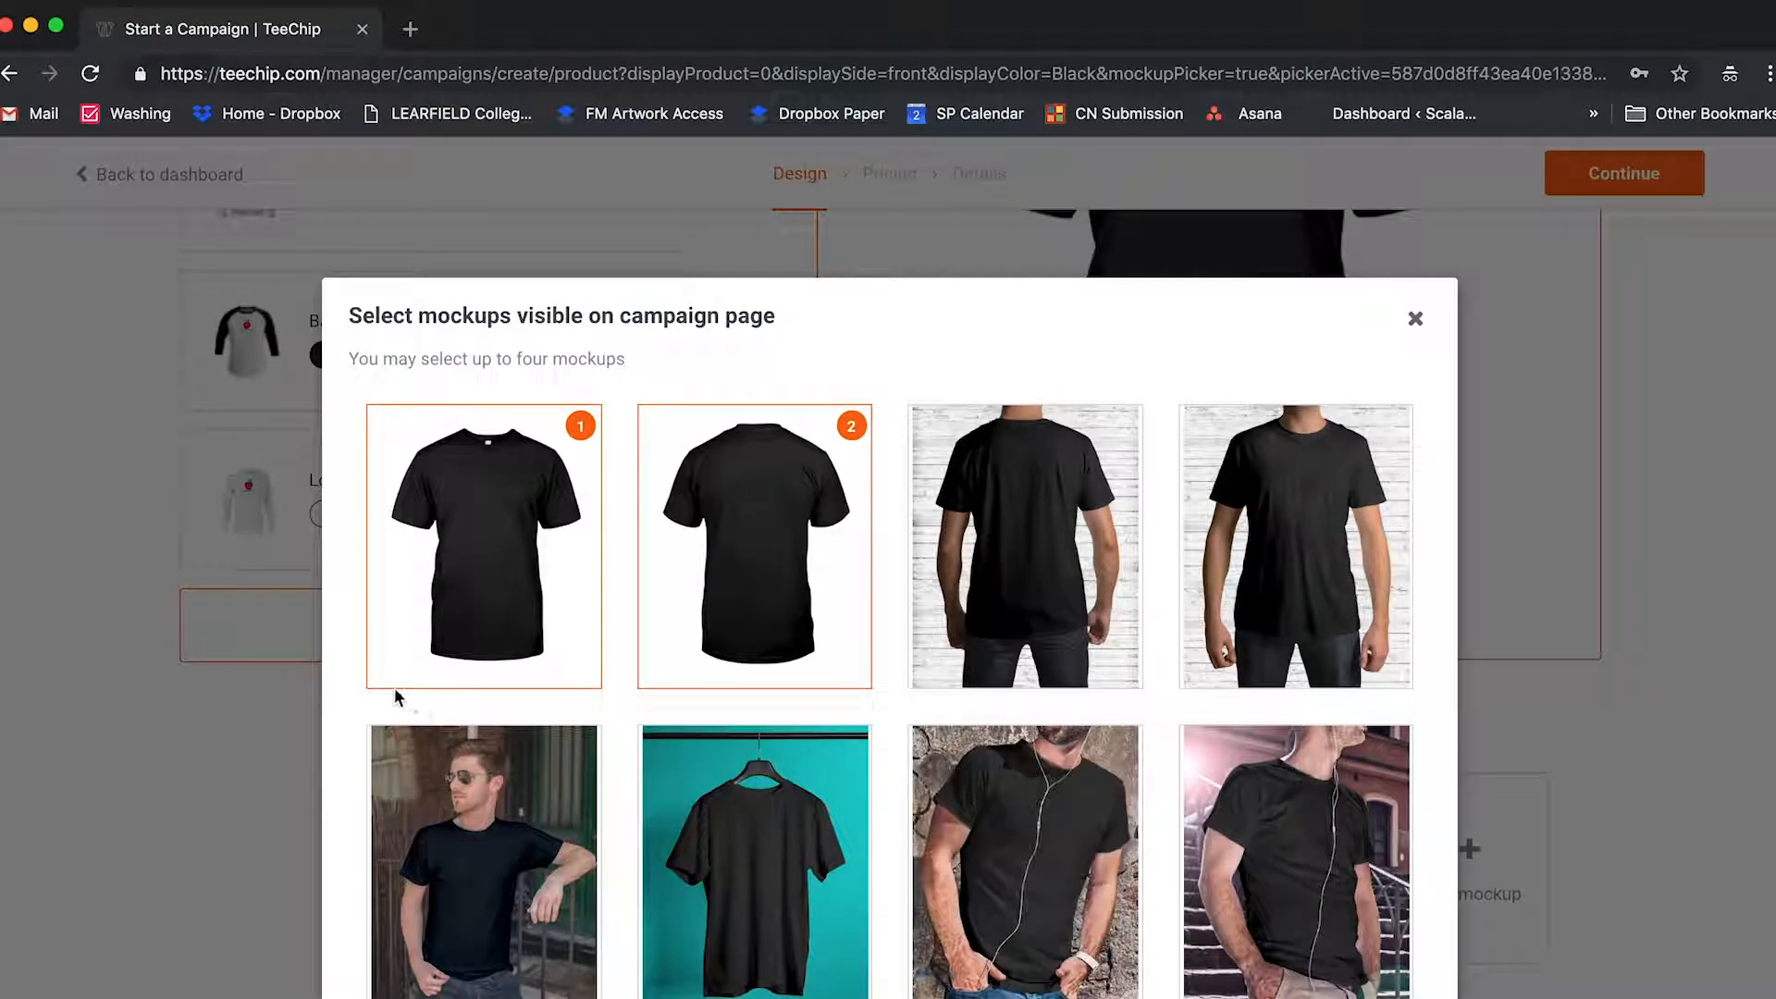
pyautogui.moveTo(496, 584)
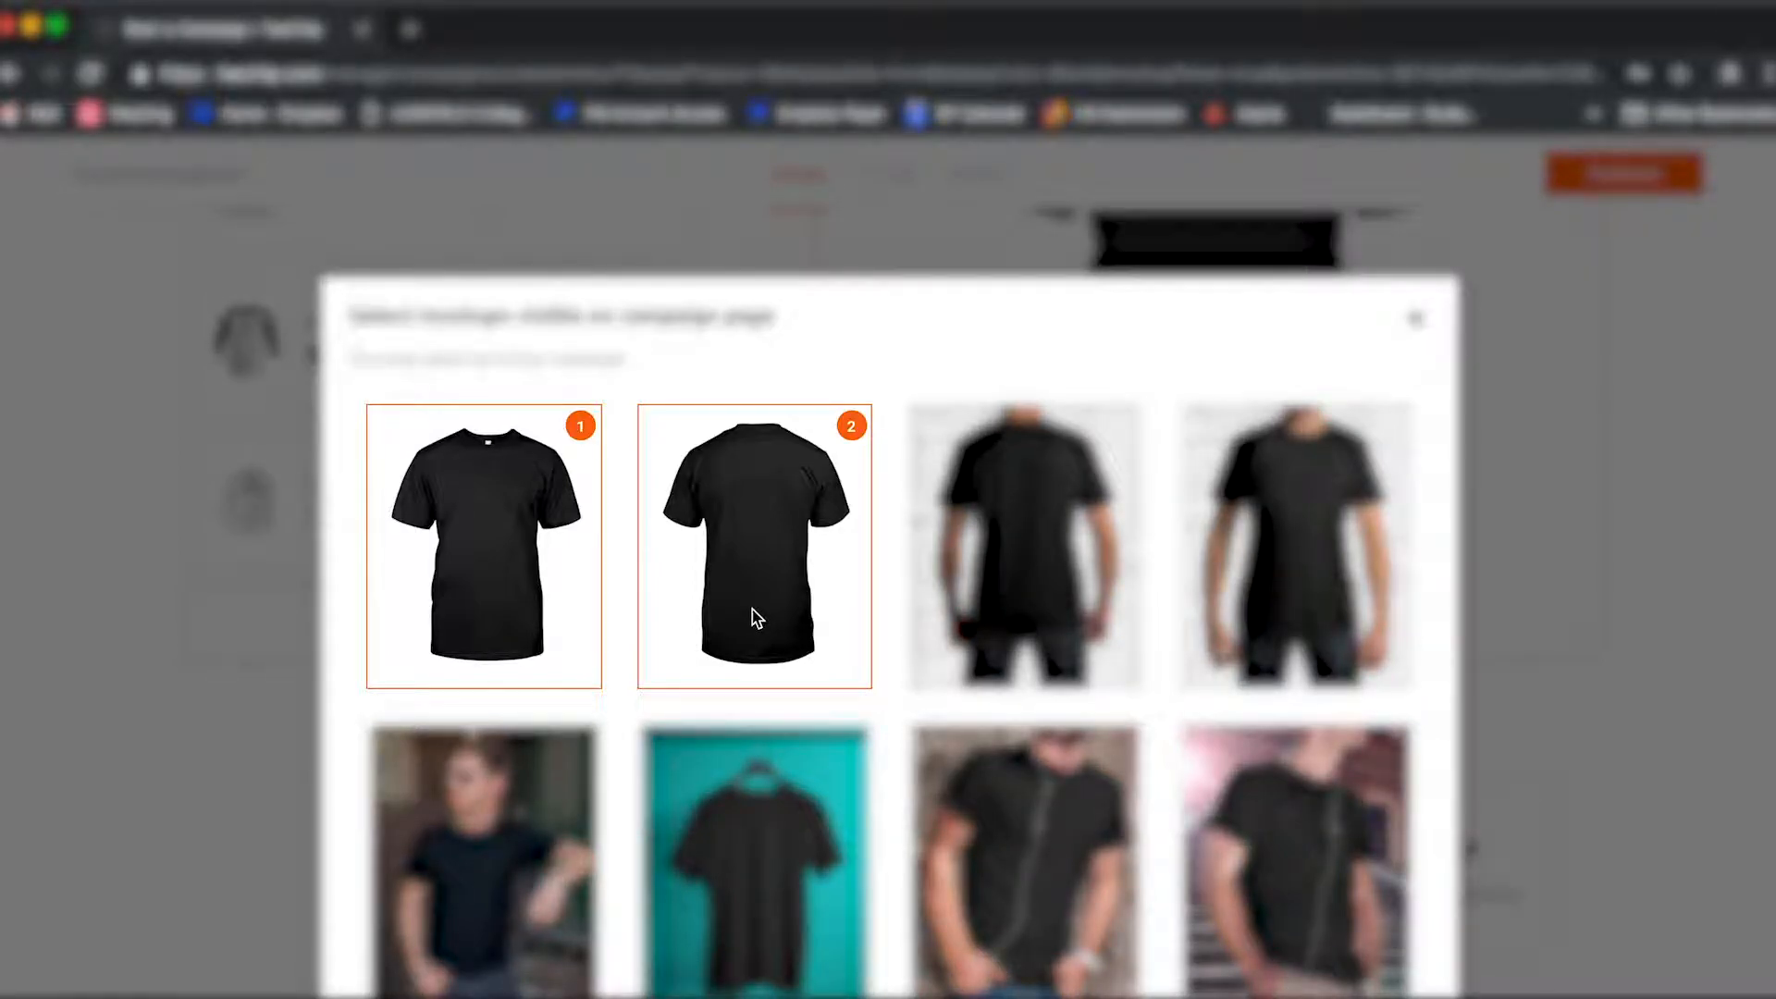
pyautogui.scroll(-3)
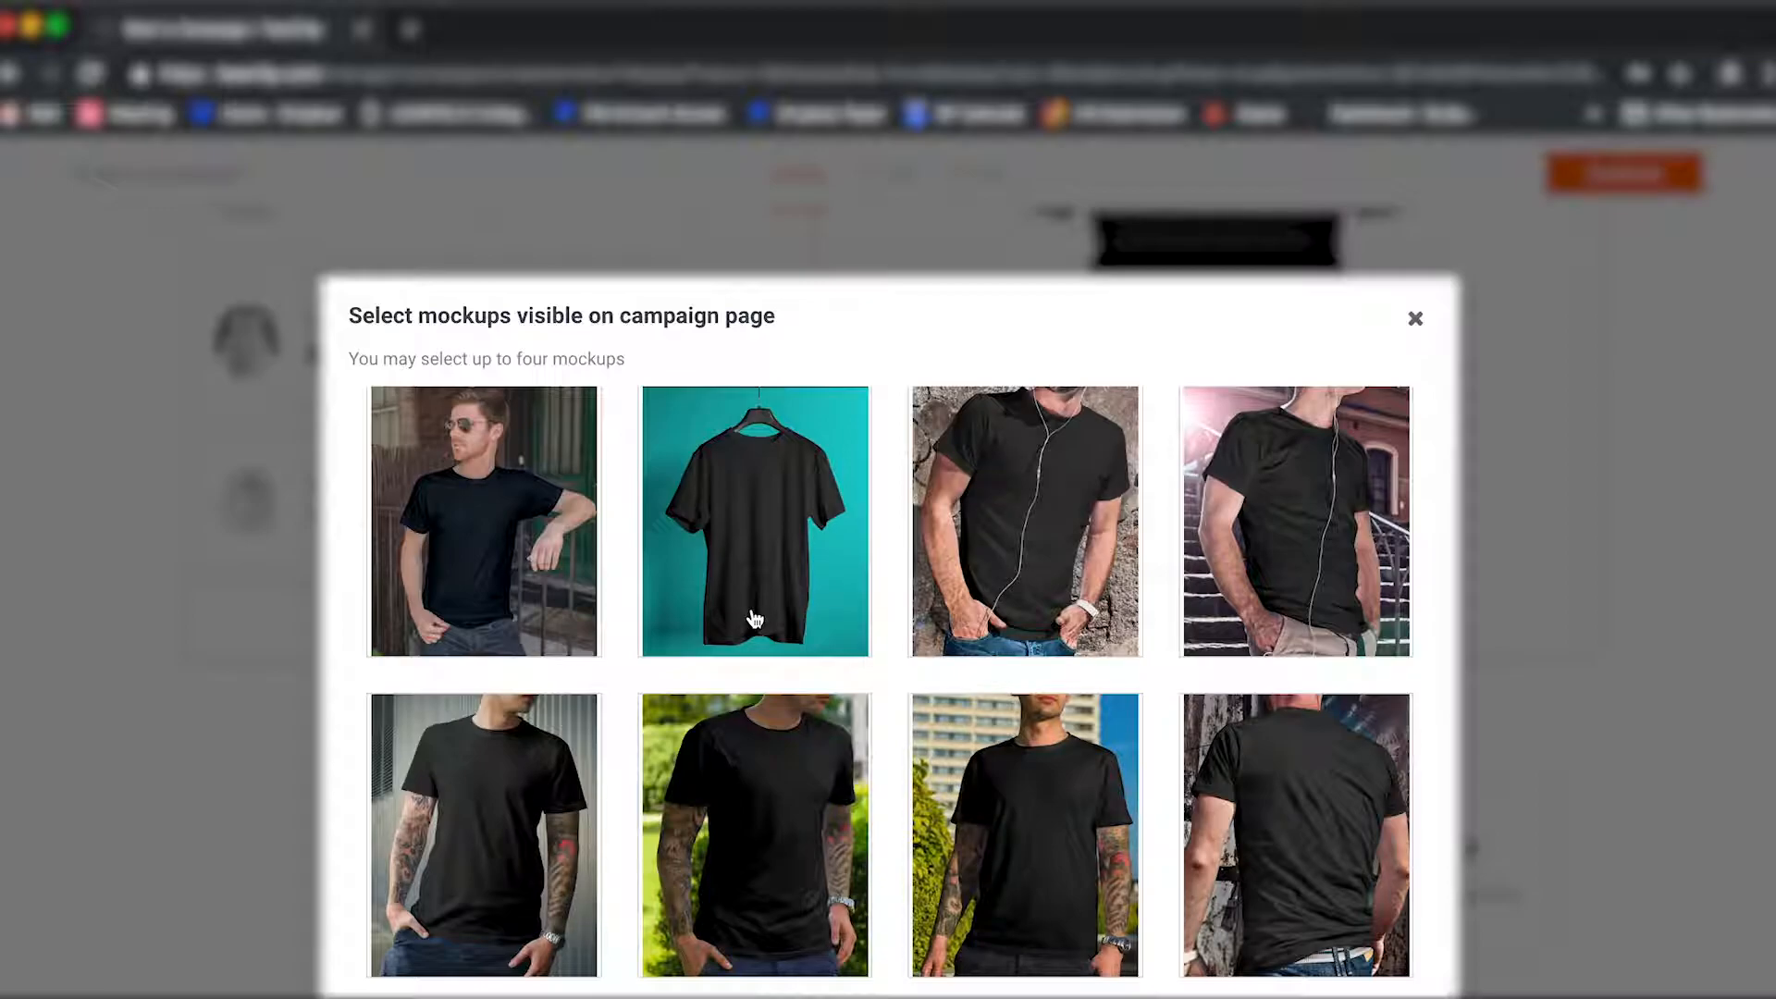
pyautogui.scroll(-3)
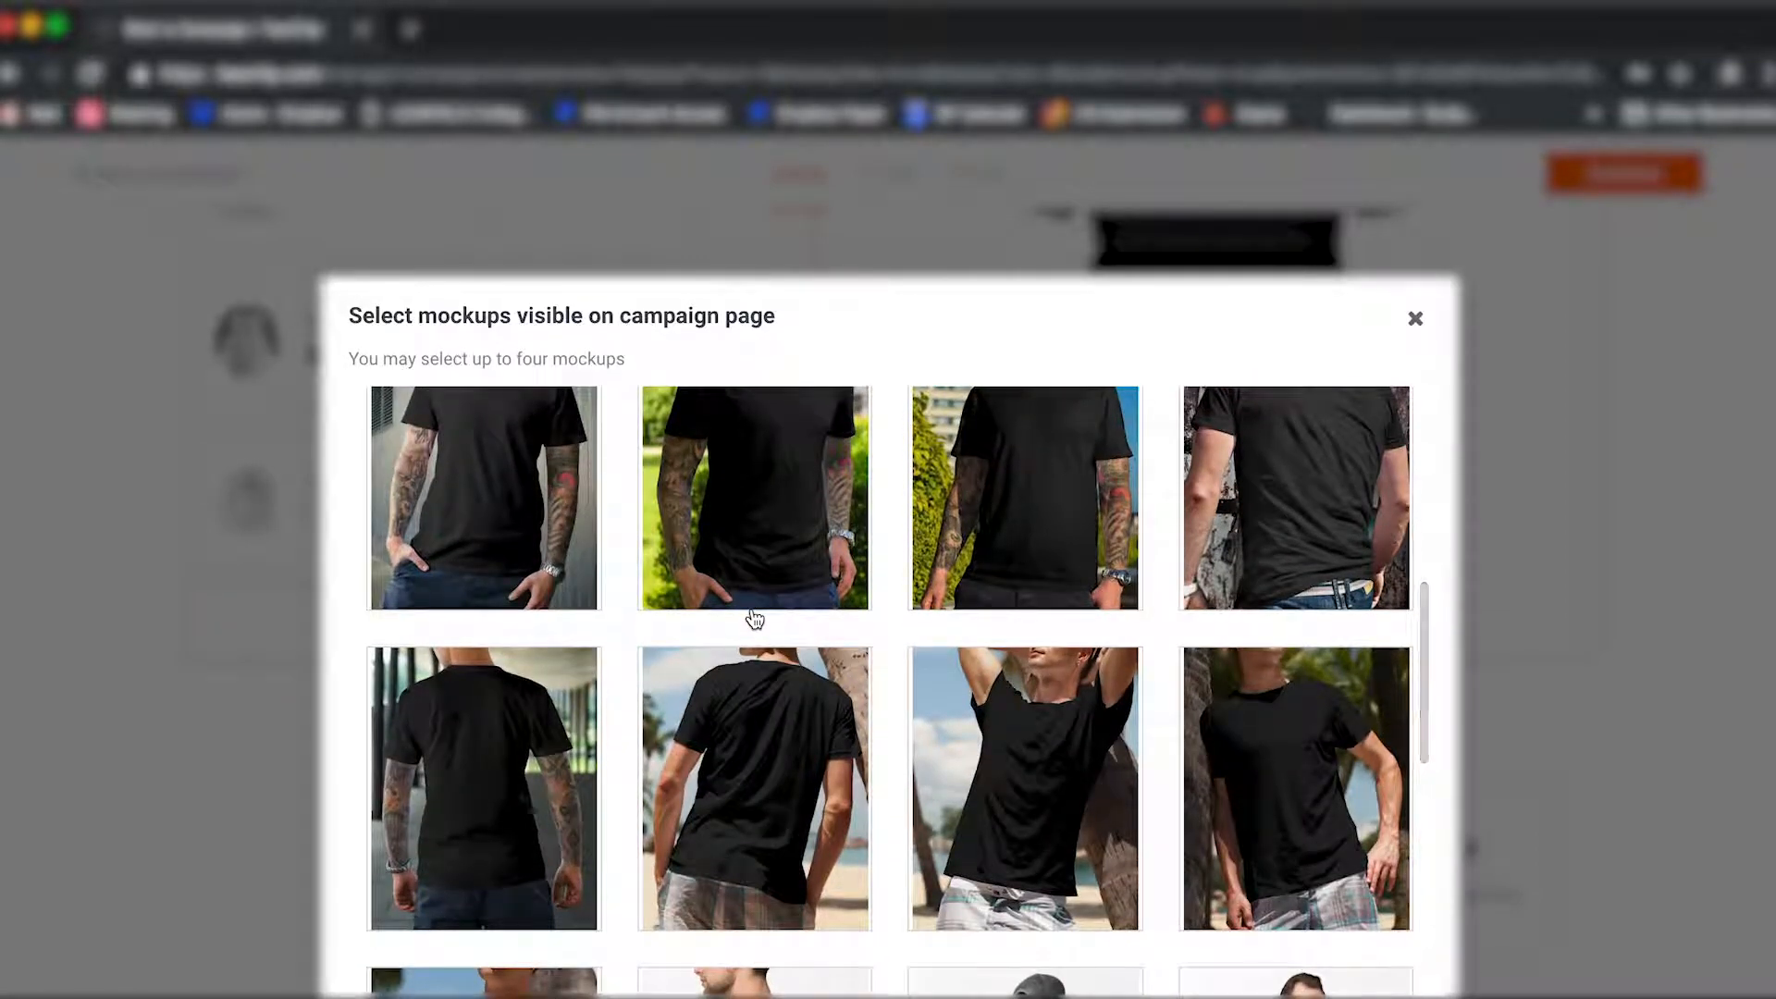
pyautogui.scroll(-3)
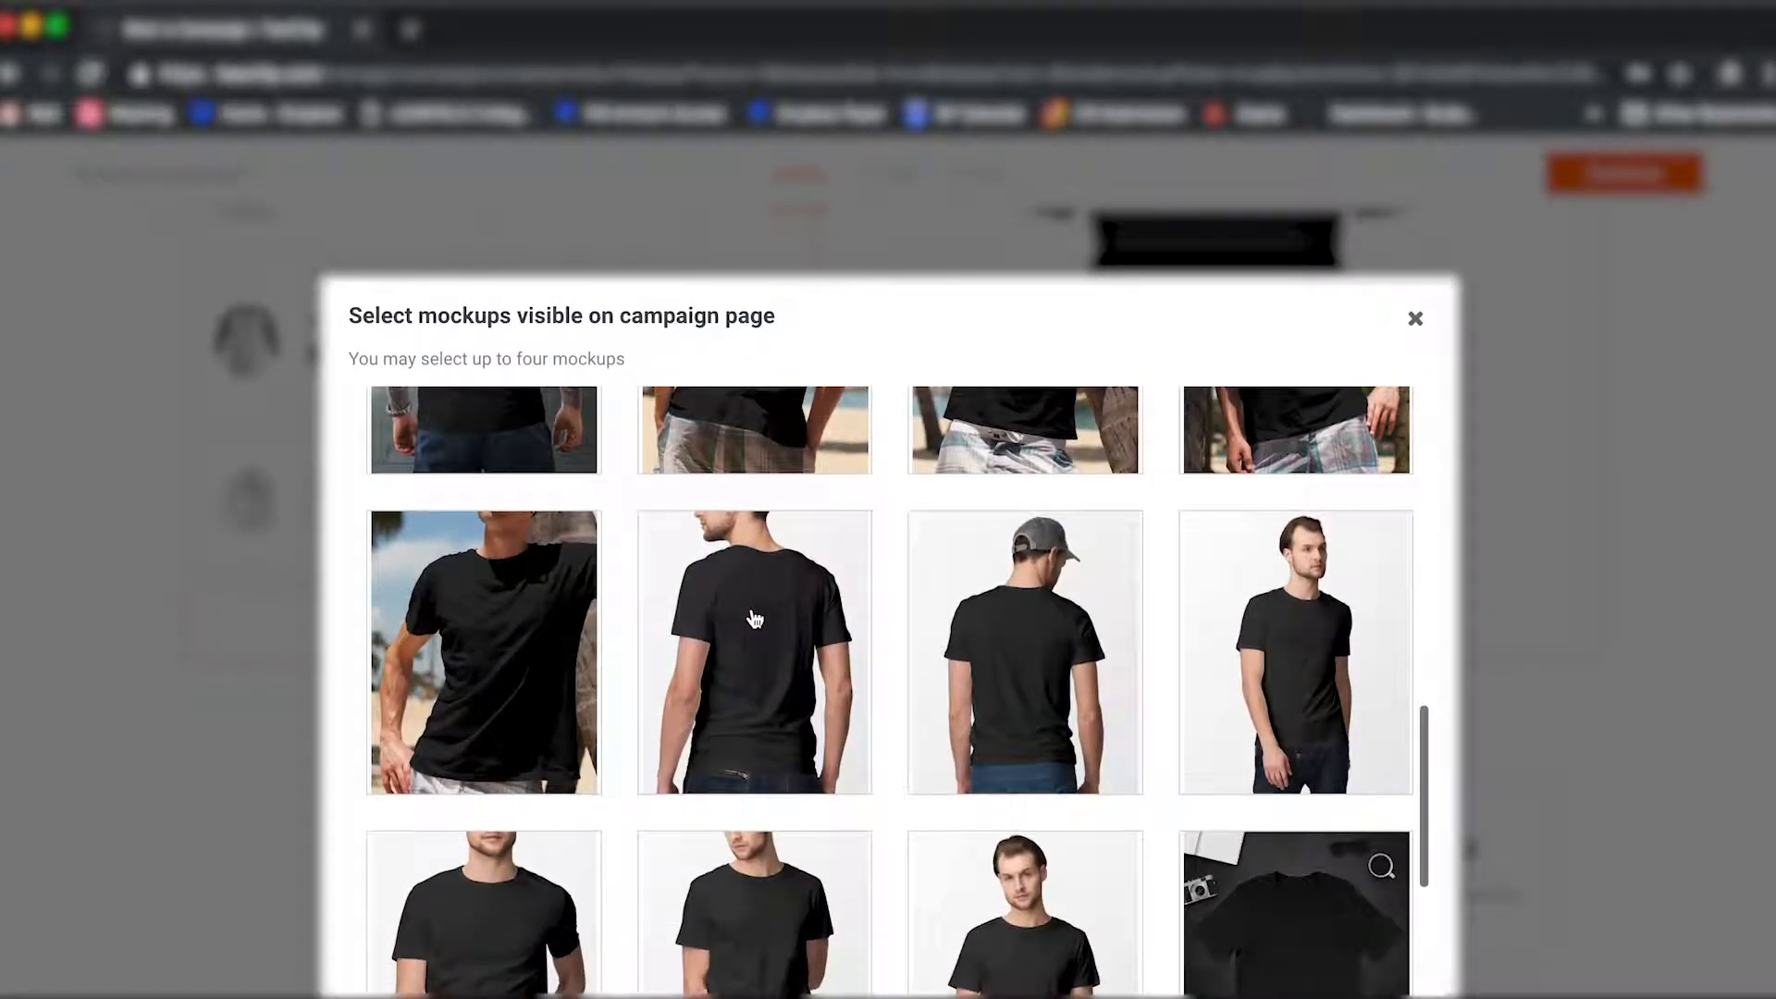
pyautogui.scroll(-3)
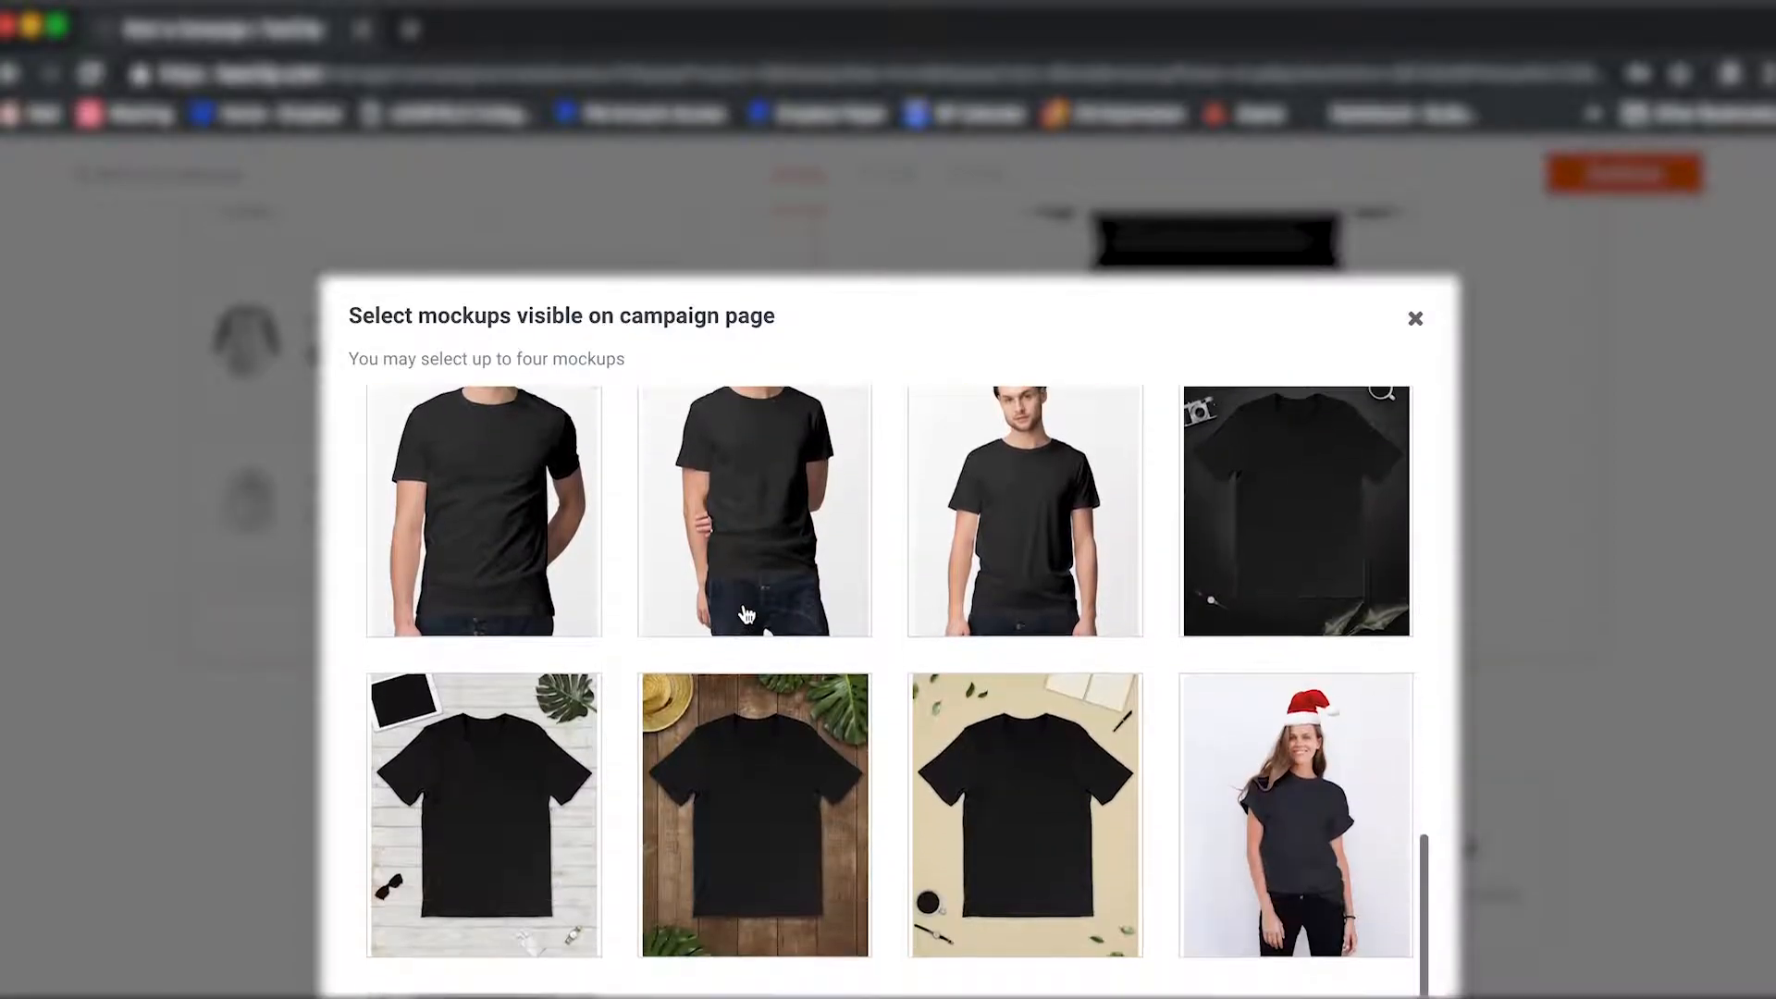
pyautogui.scroll(-3)
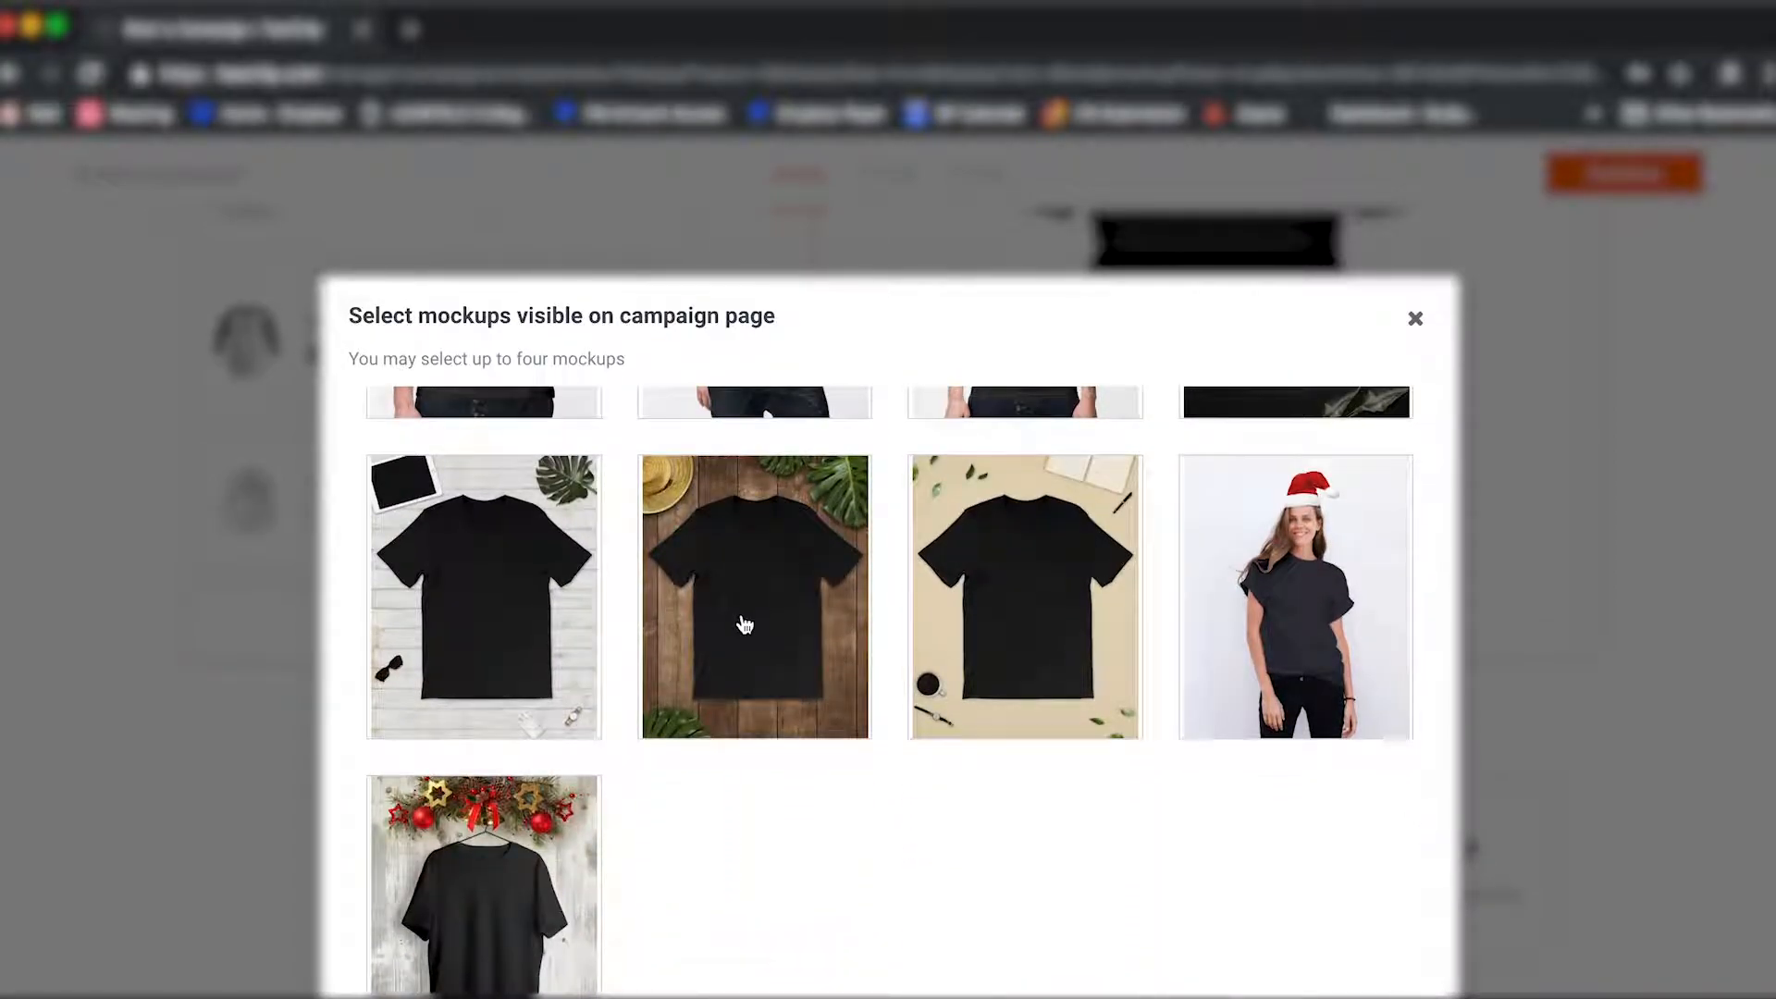
pyautogui.scroll(-3)
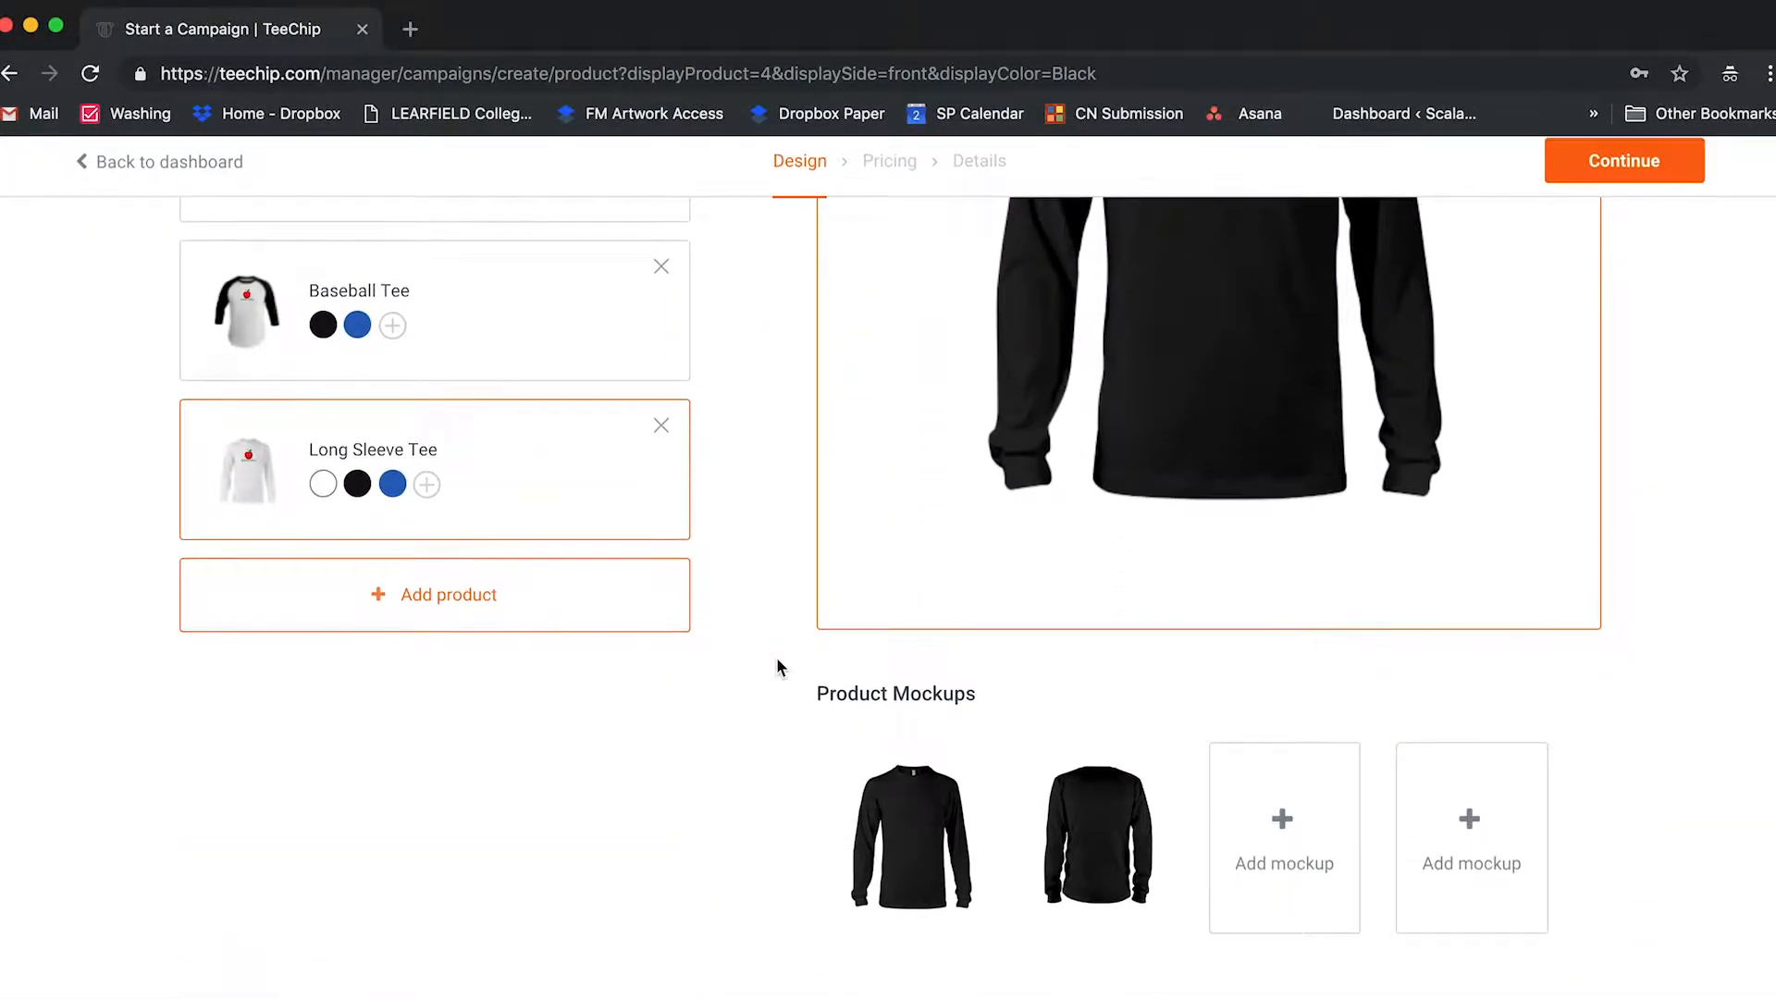
# Review the long sleeve tee's mockup choices with front and back black views selected
pyautogui.click(1284, 839)
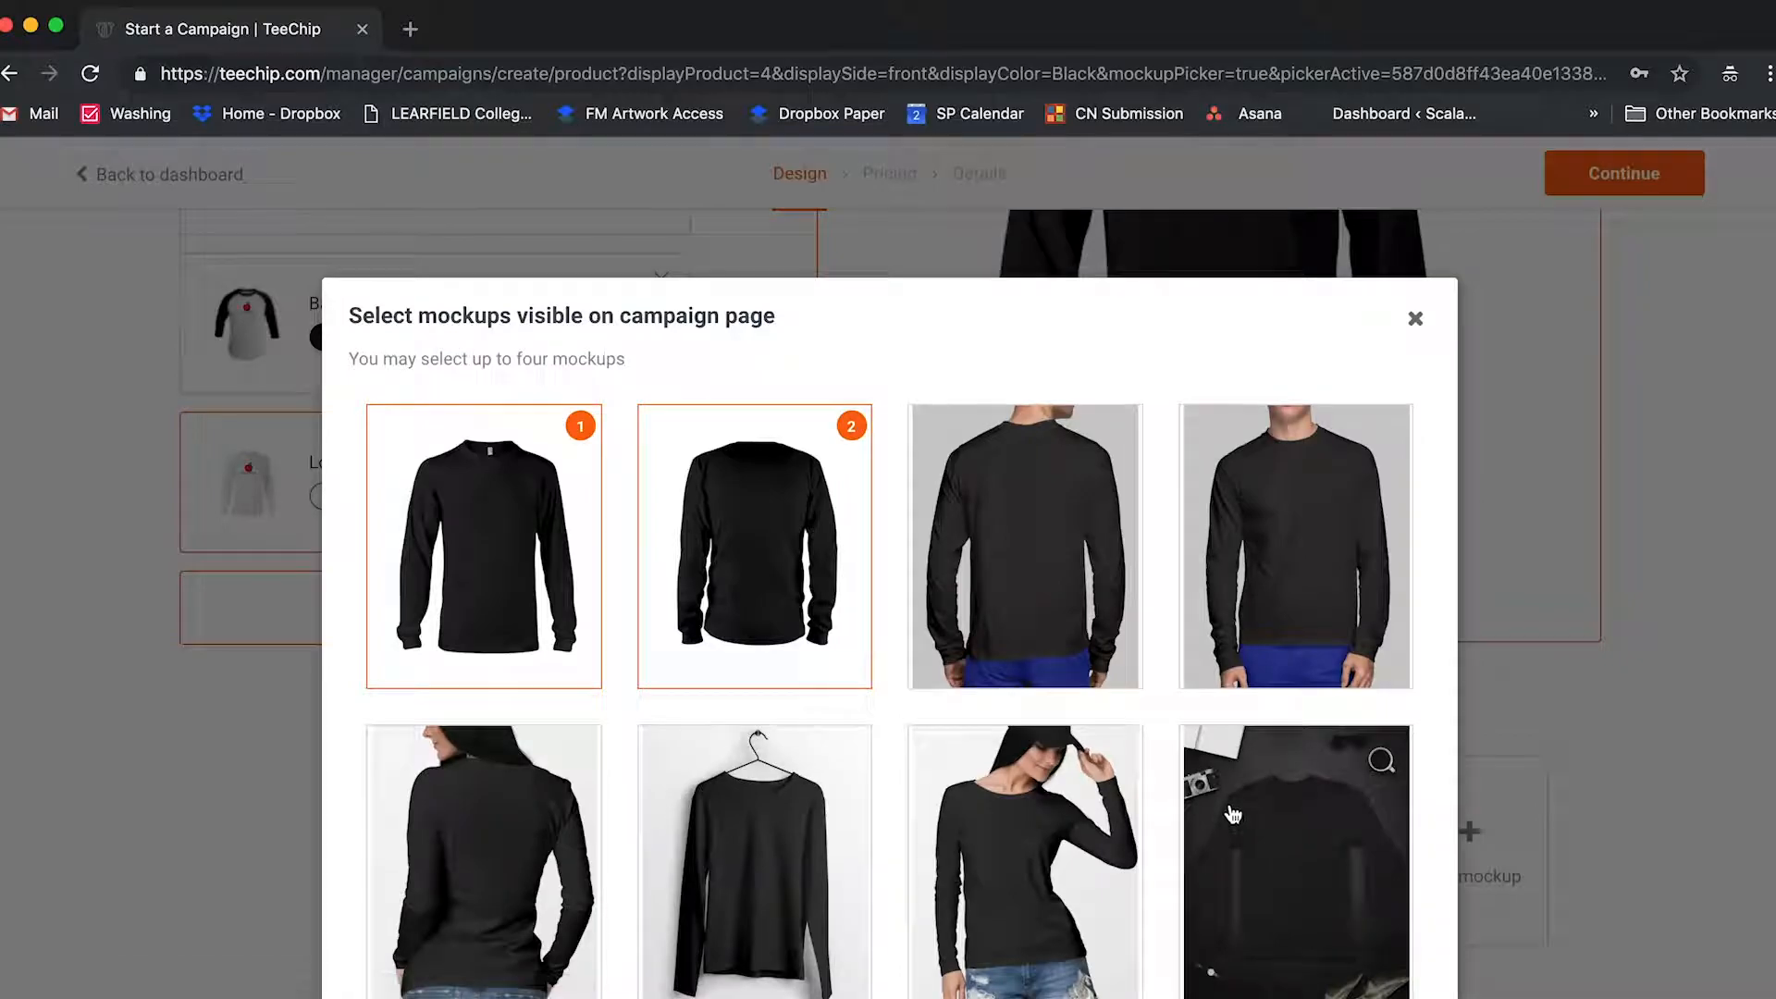
pyautogui.scroll(-3)
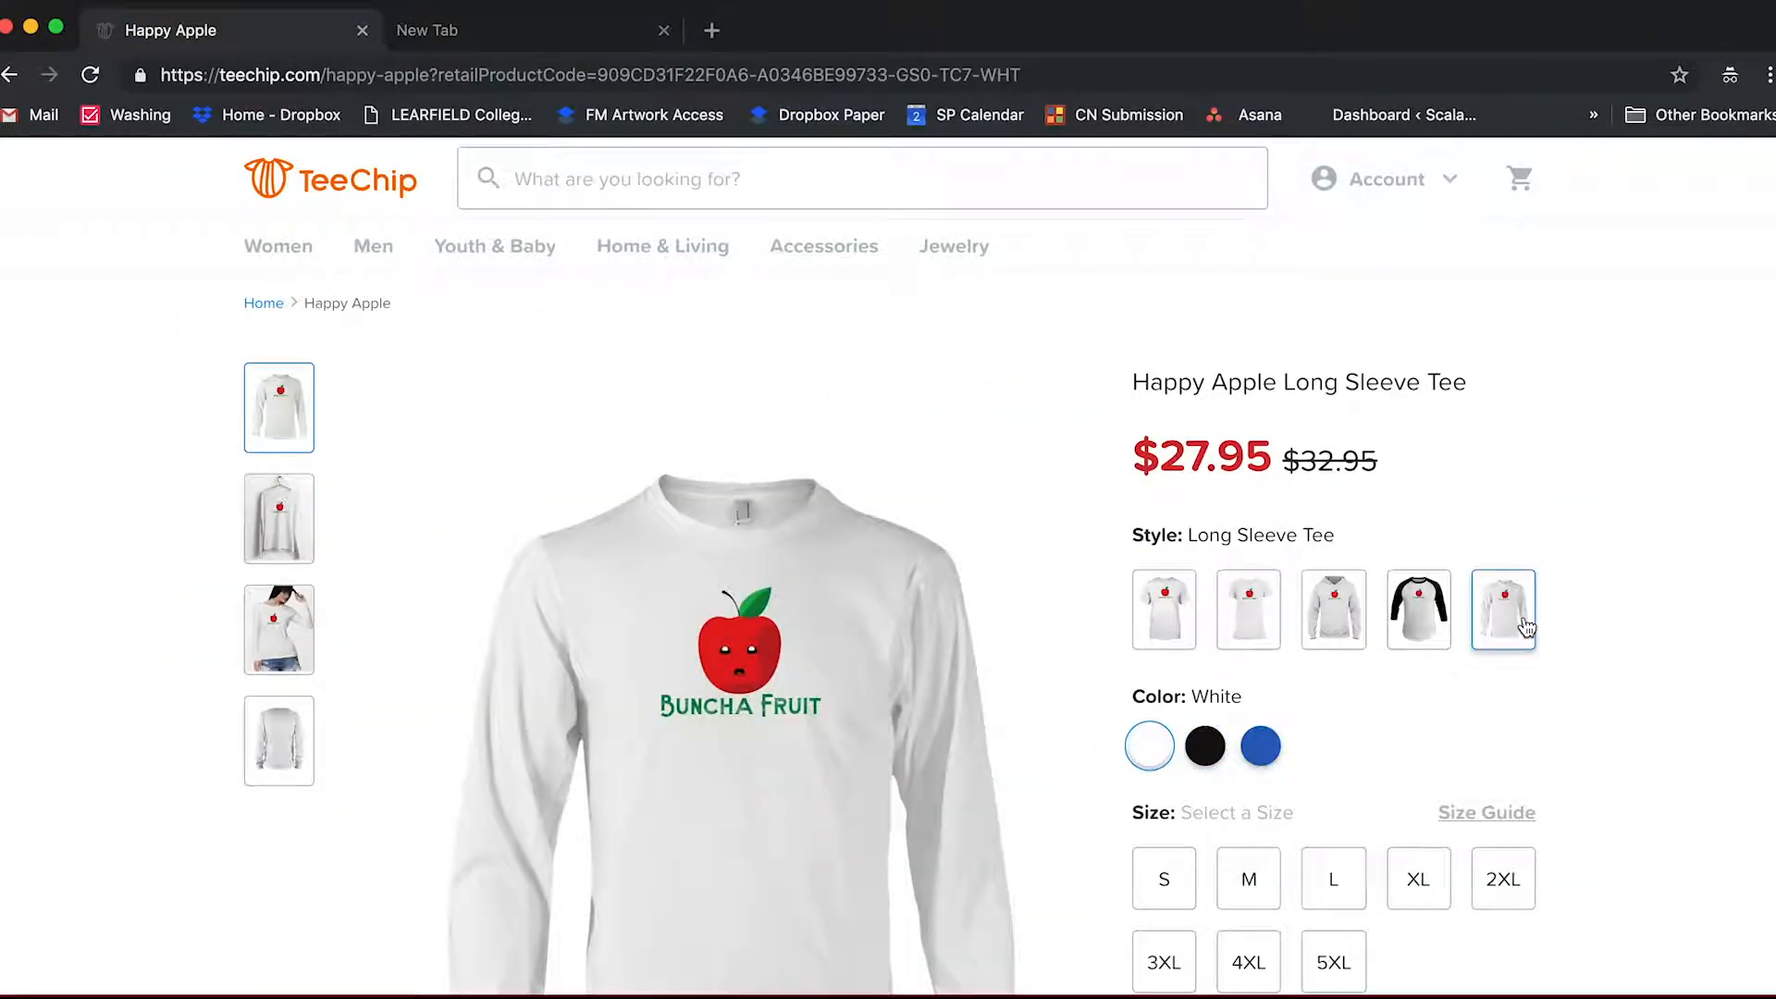
# Enlarge the black hanging long sleeve mockup on the storefront and save it as an image
pyautogui.click(1205, 746)
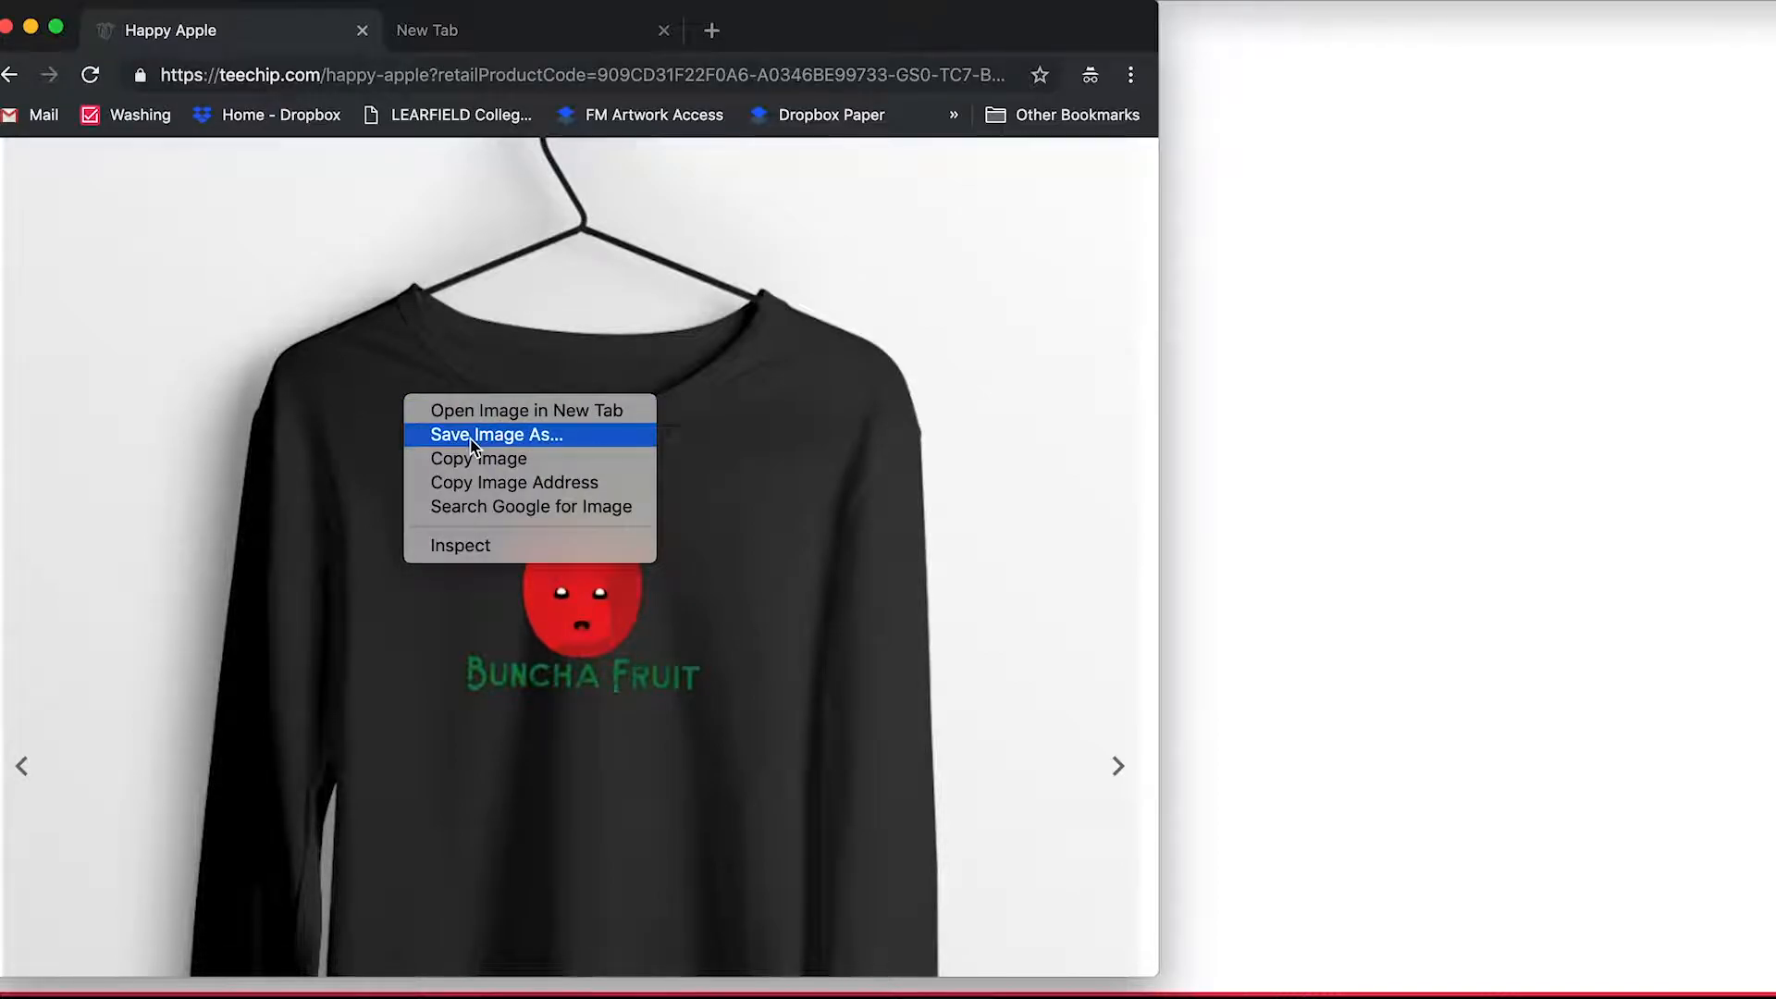
pyautogui.click(496, 434)
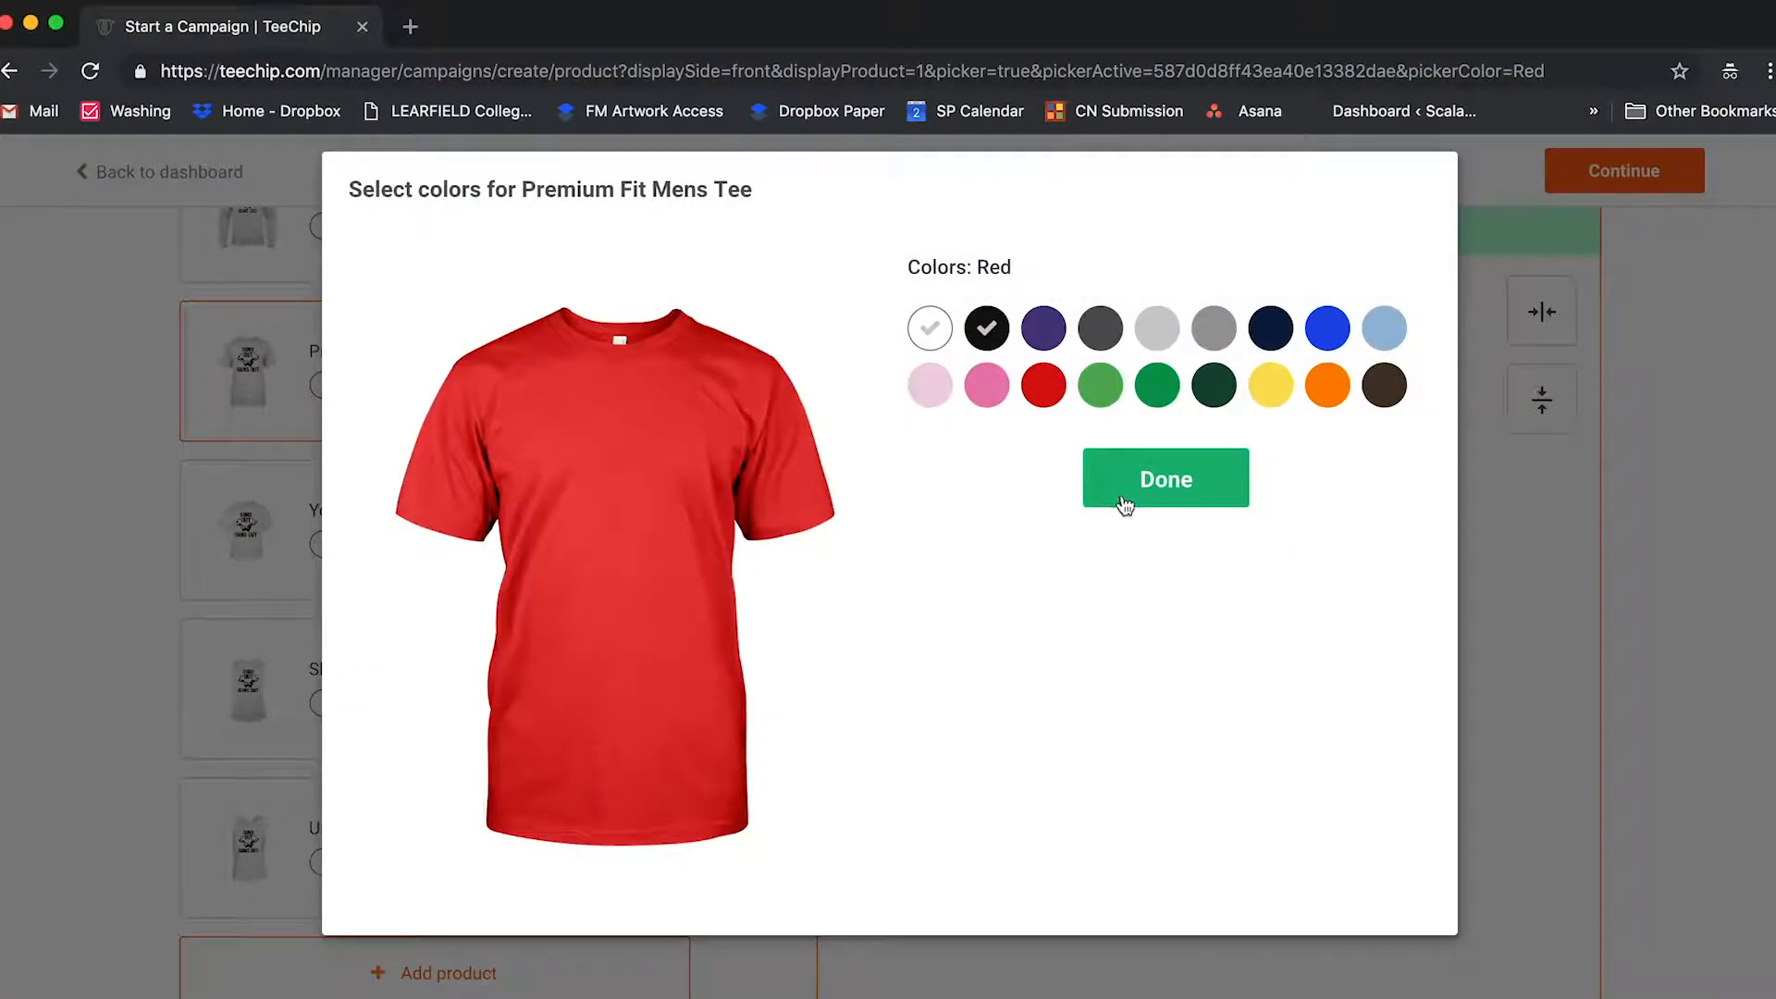
# Set the Premium Fit Mens Tee colours to white, red and blue, removing black
pyautogui.click(1166, 480)
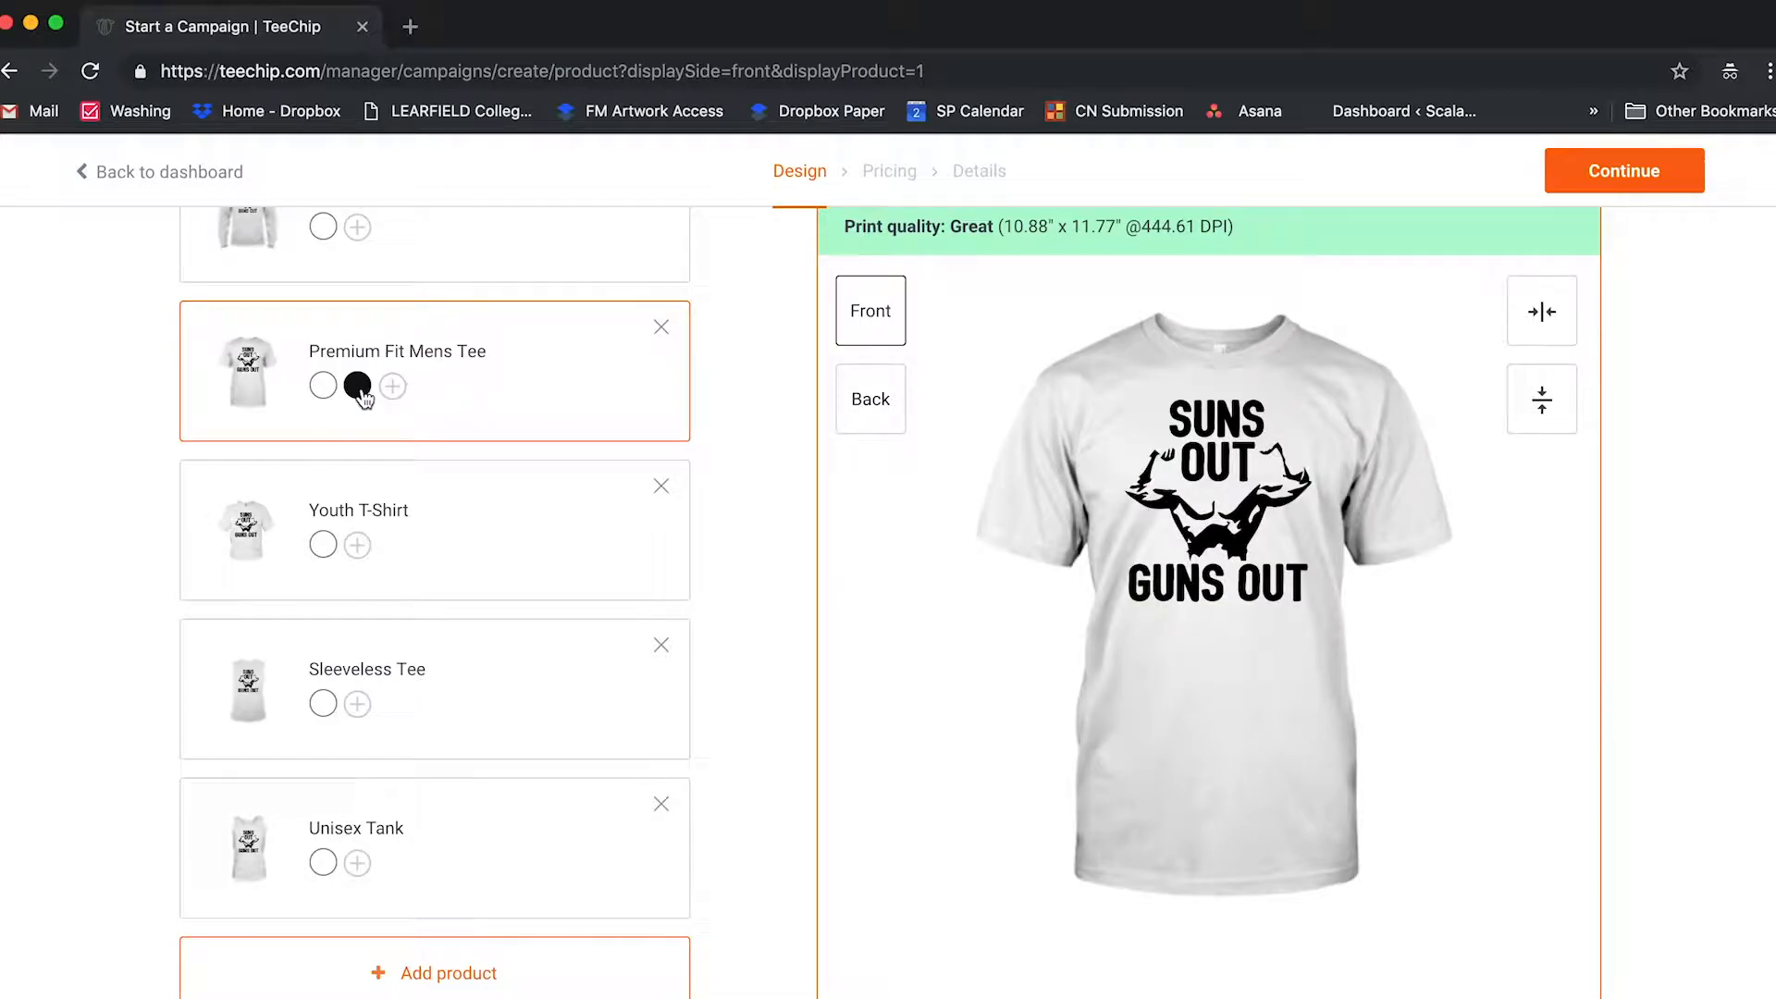
pyautogui.click(357, 385)
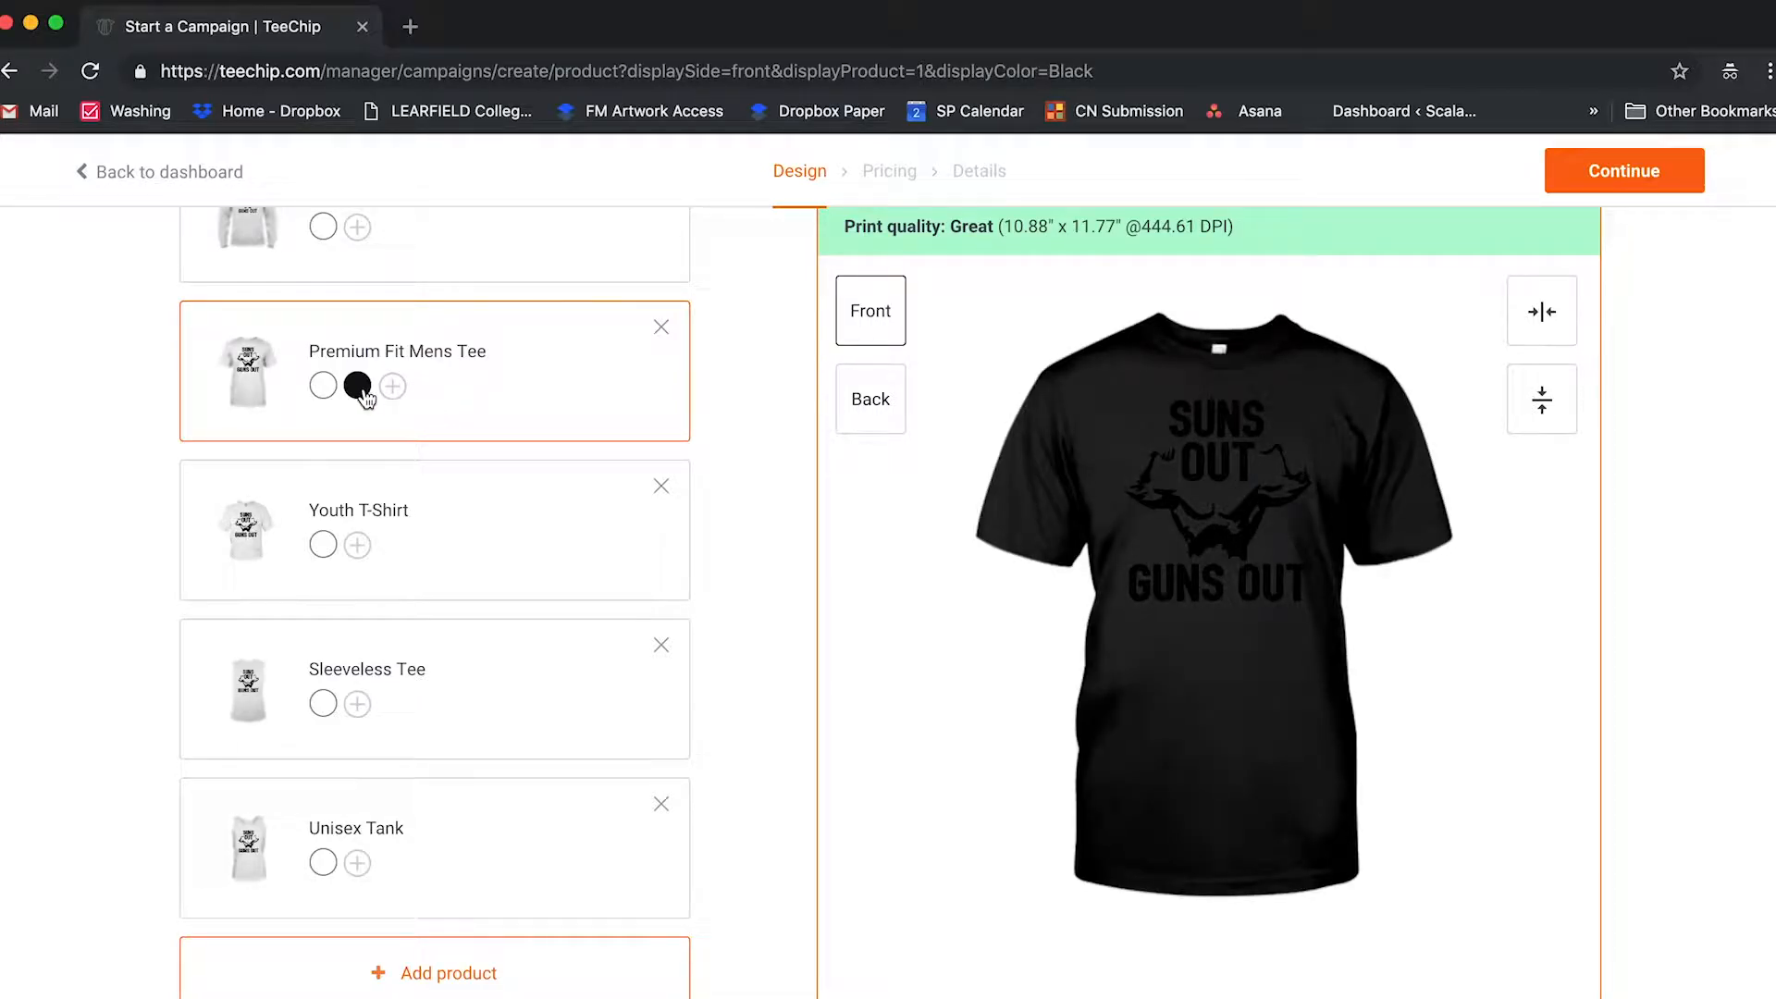
pyautogui.click(357, 385)
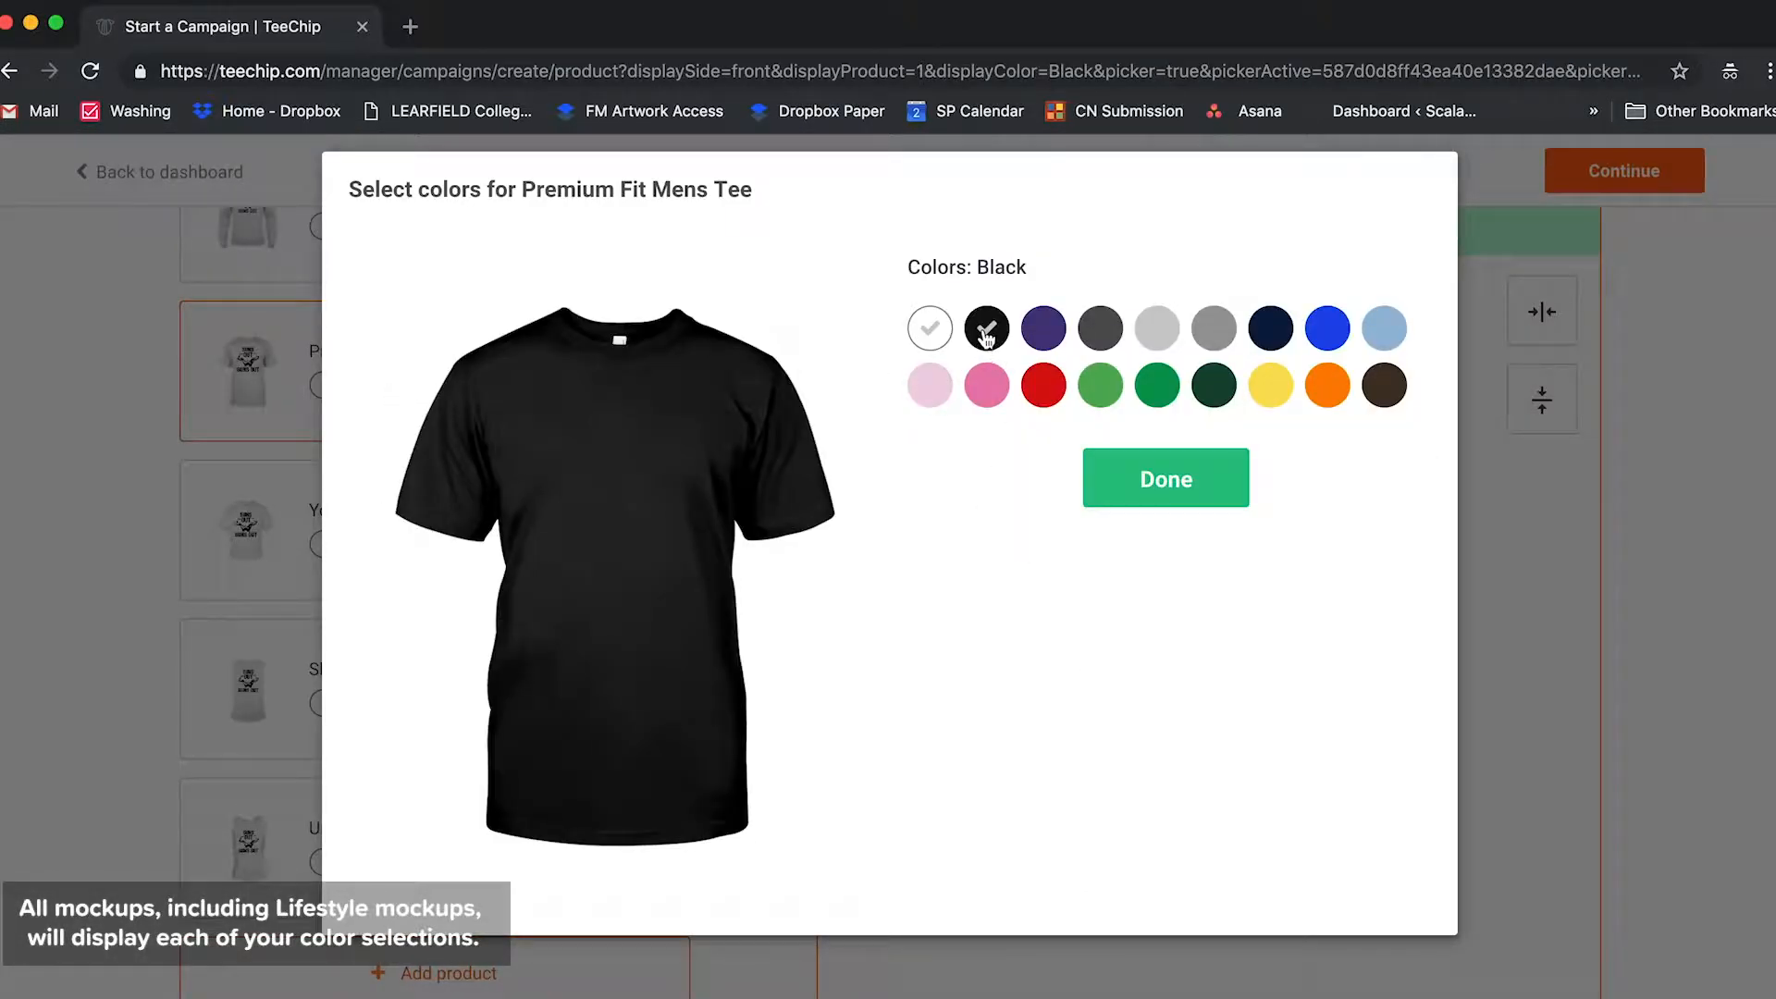
pyautogui.click(1044, 385)
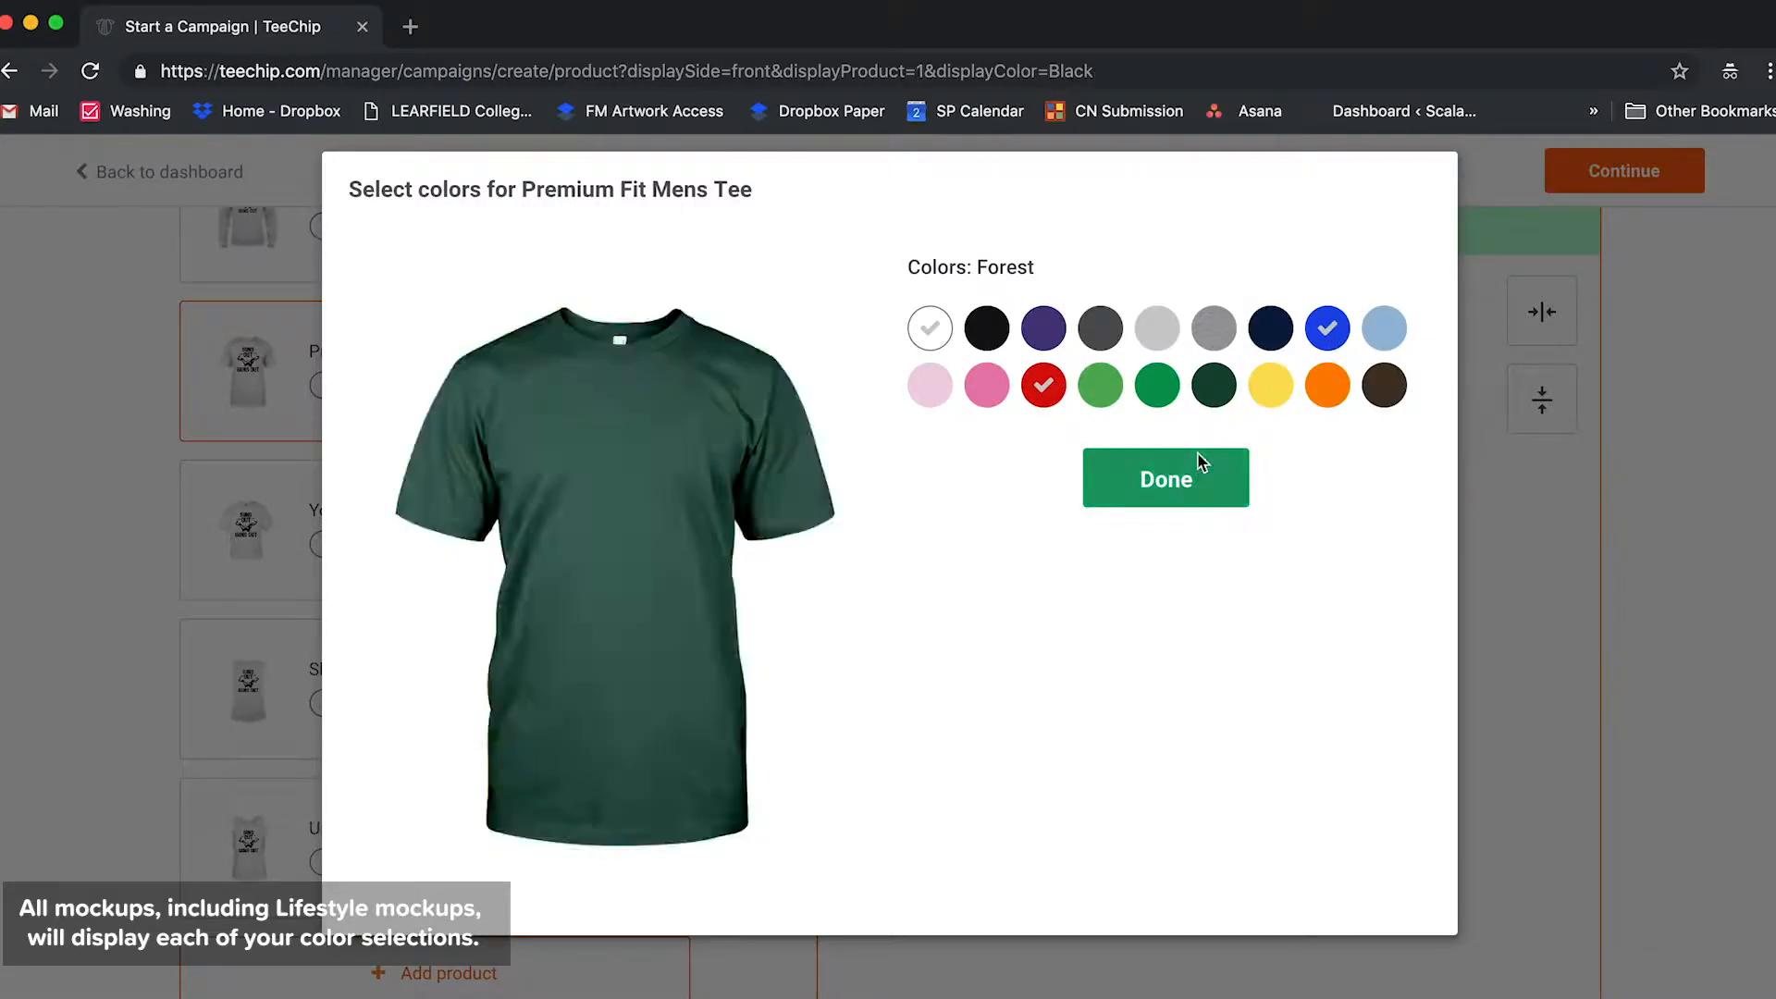
pyautogui.click(1166, 477)
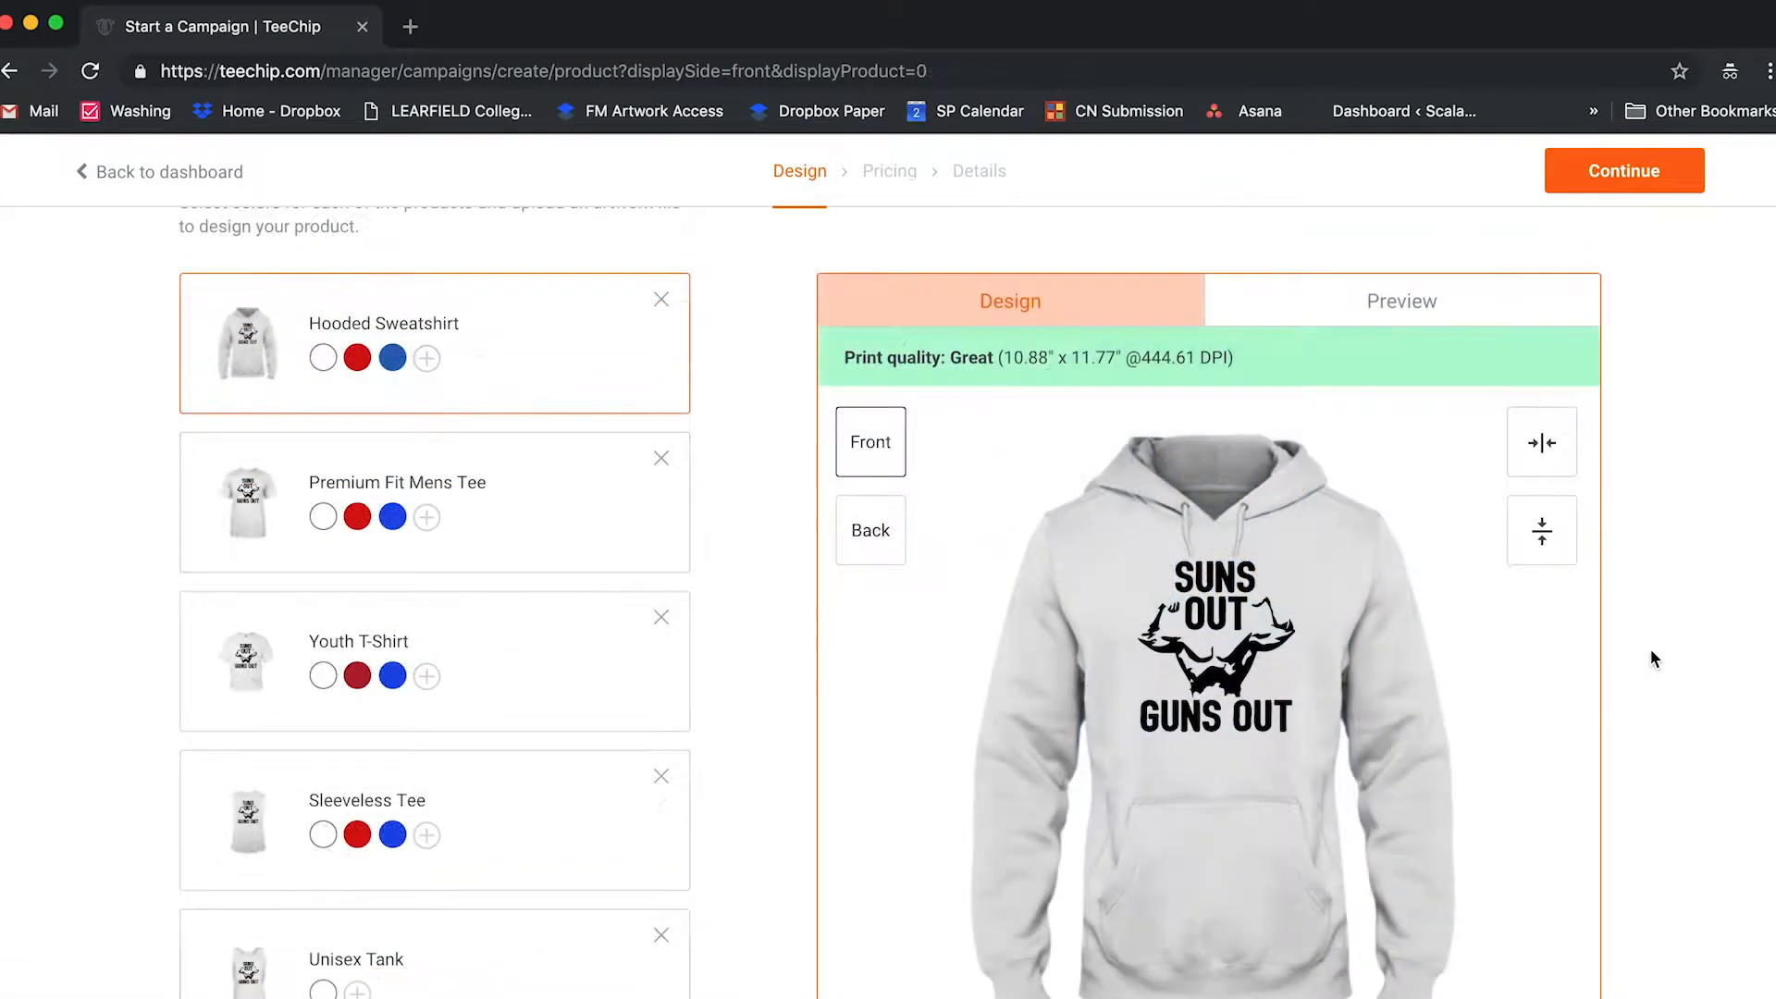
# Keep the Hooded Sweatshirt's front and back mockups for the campaign page and confirm
pyautogui.scroll(-3)
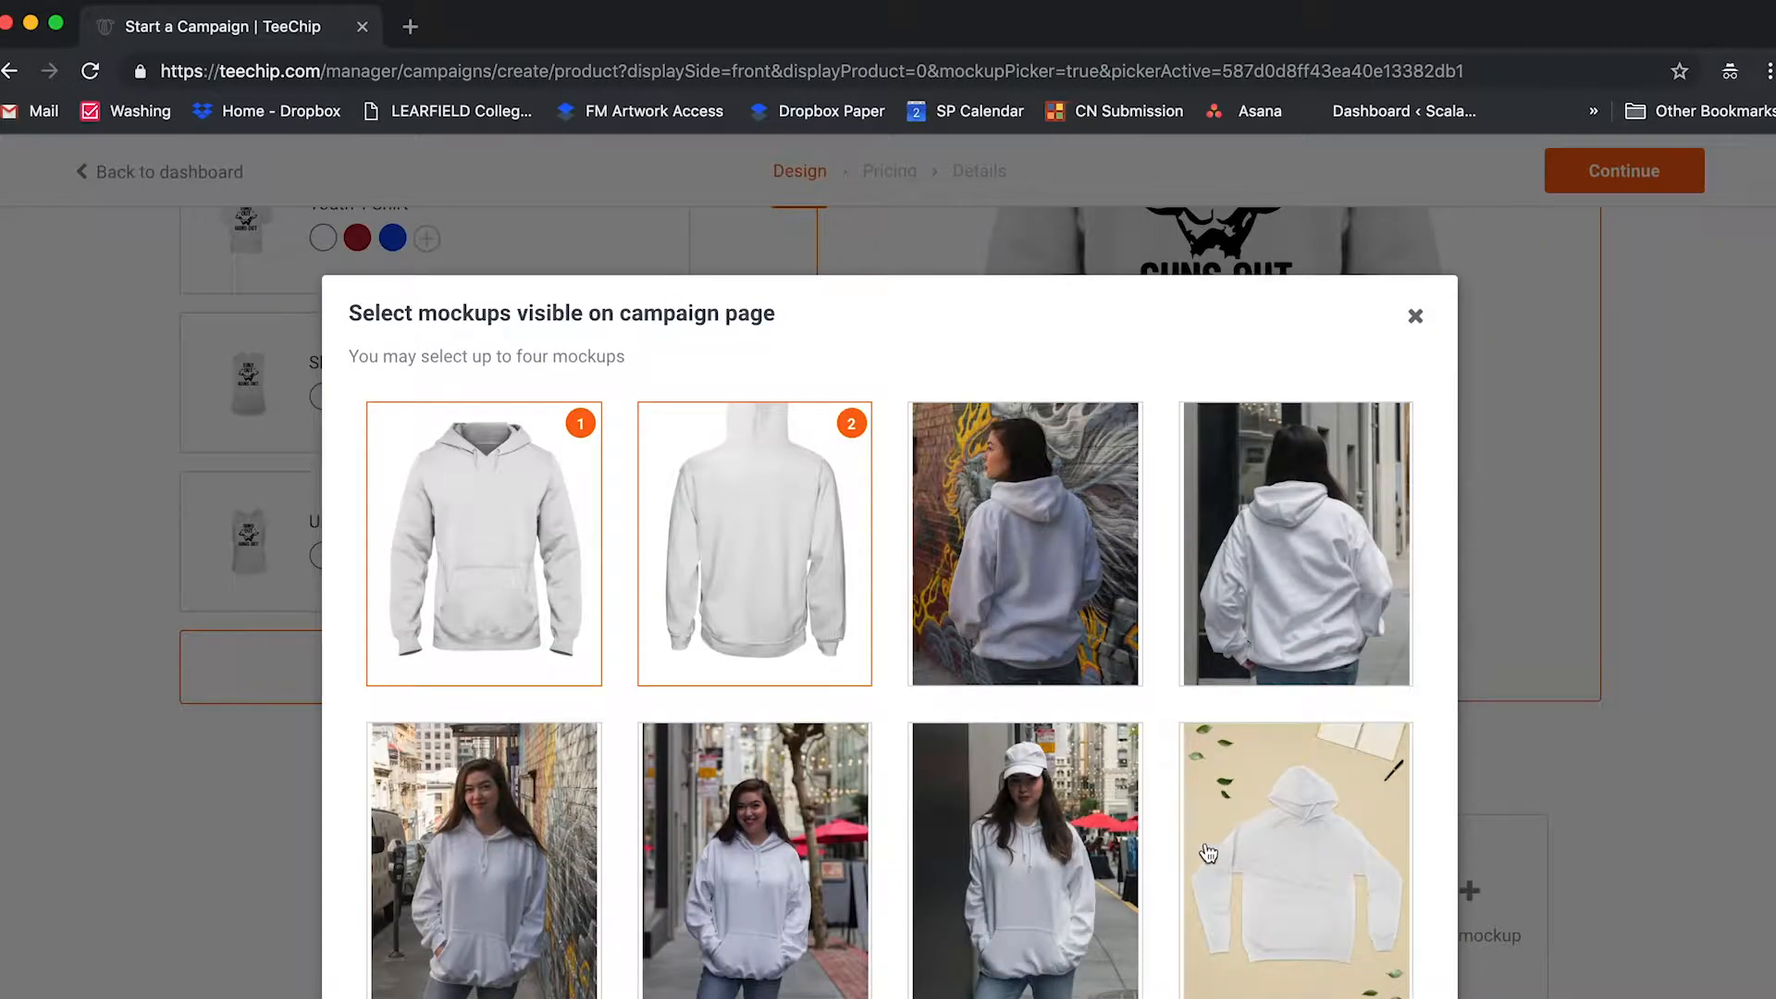
pyautogui.scroll(-3)
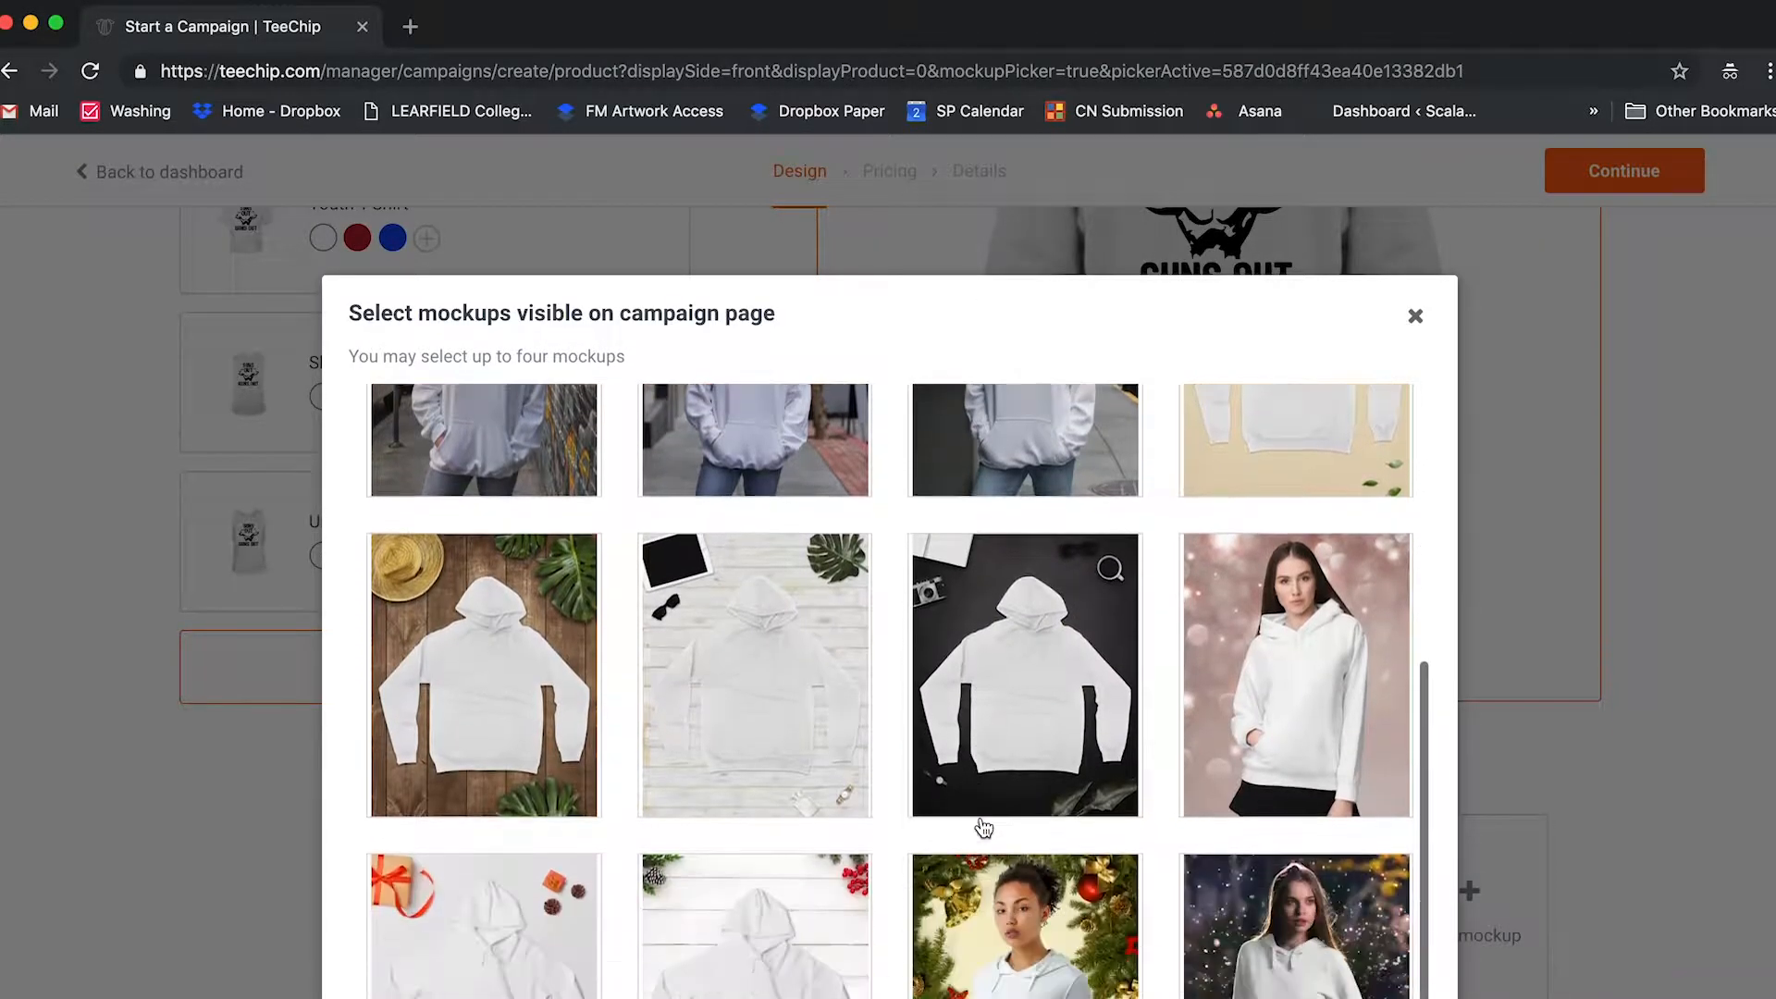
pyautogui.scroll(-3)
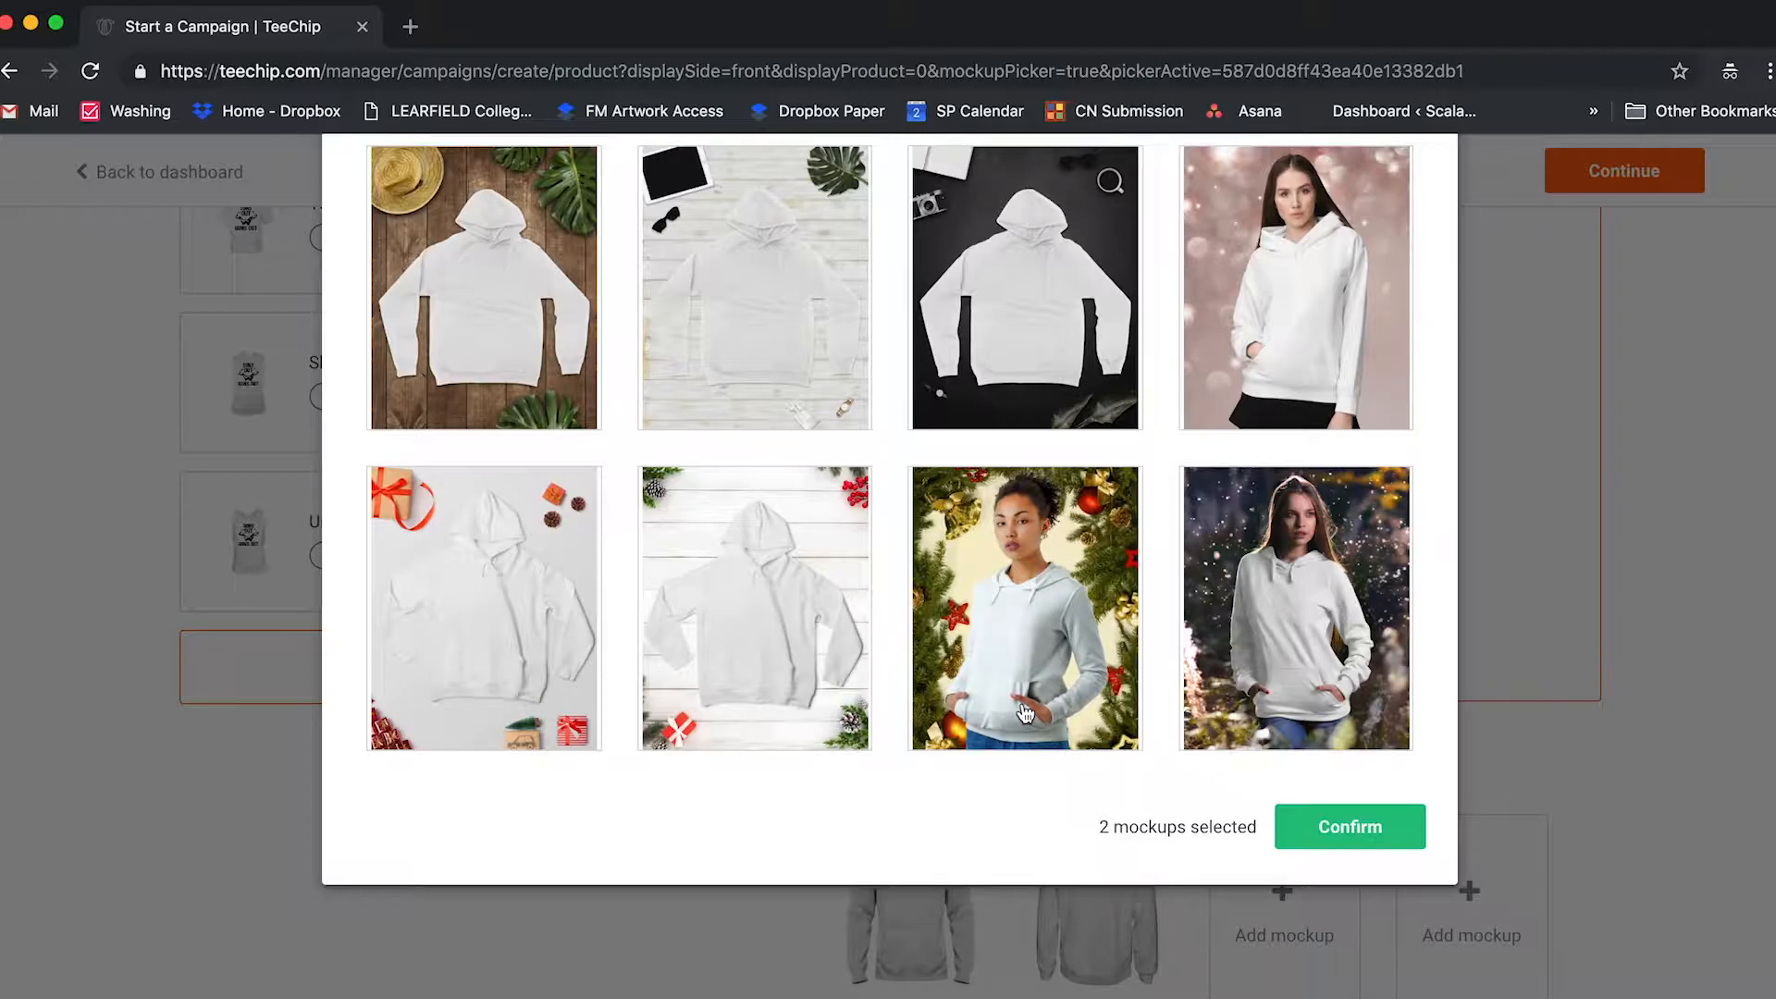
pyautogui.click(1023, 714)
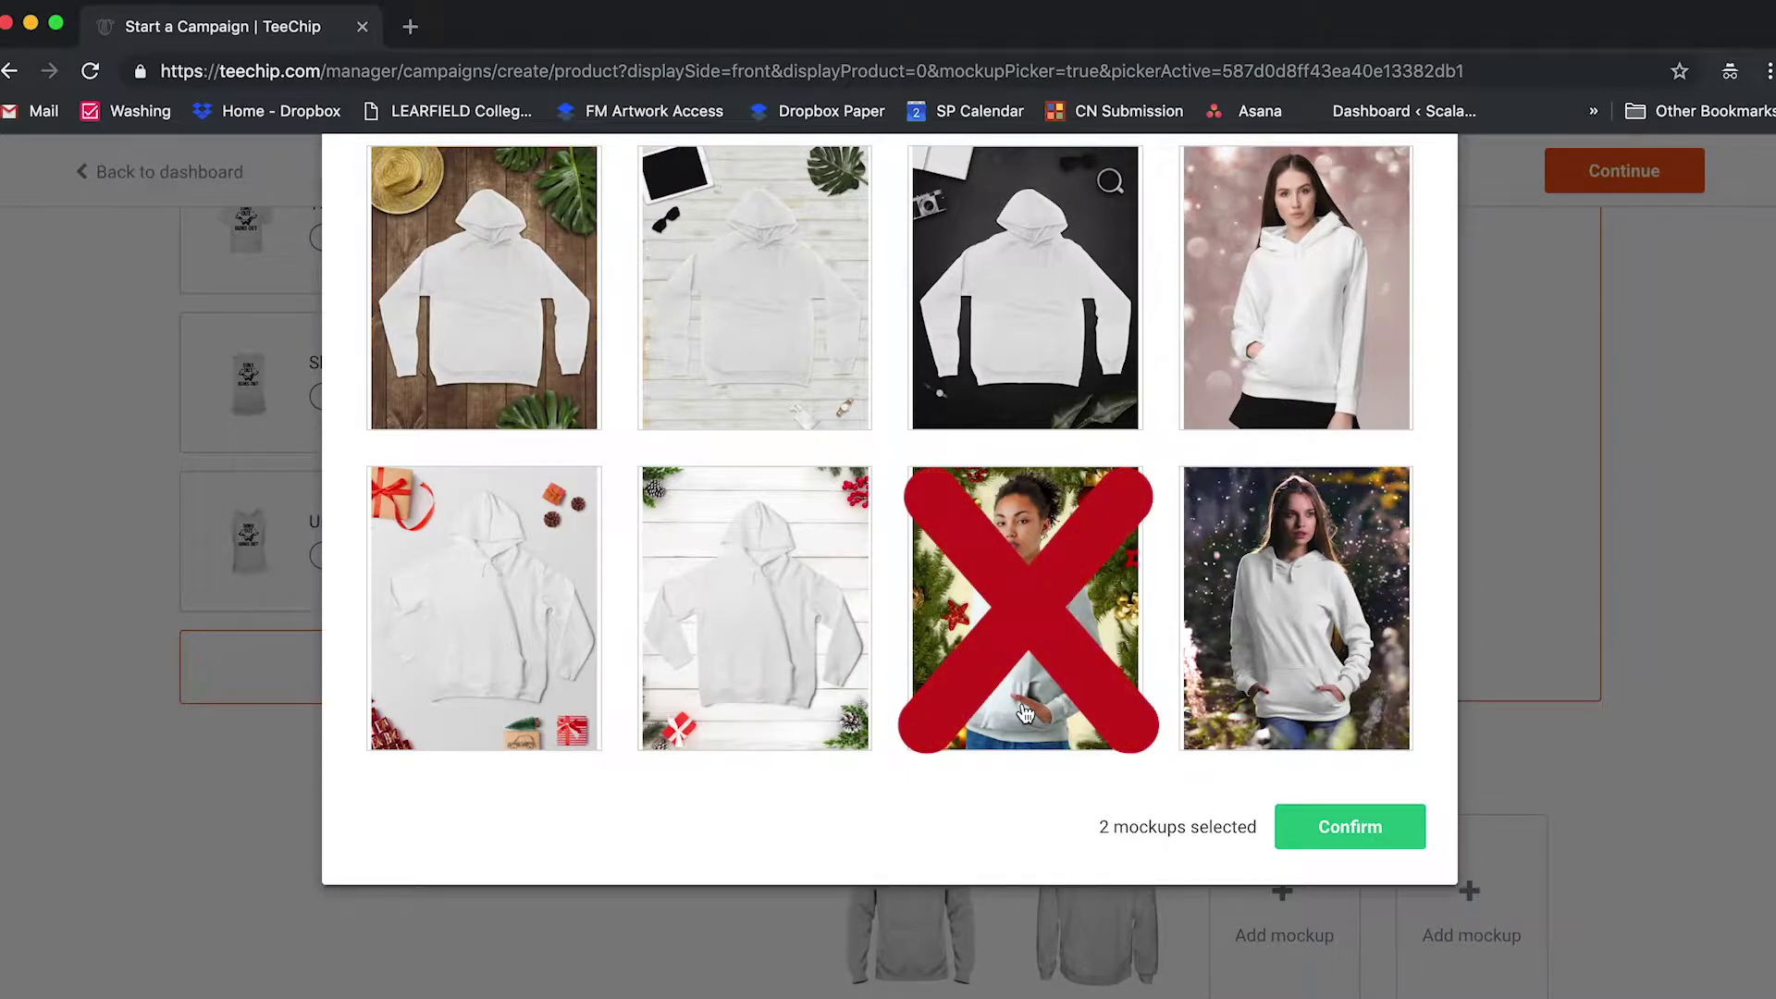
pyautogui.scroll(-3)
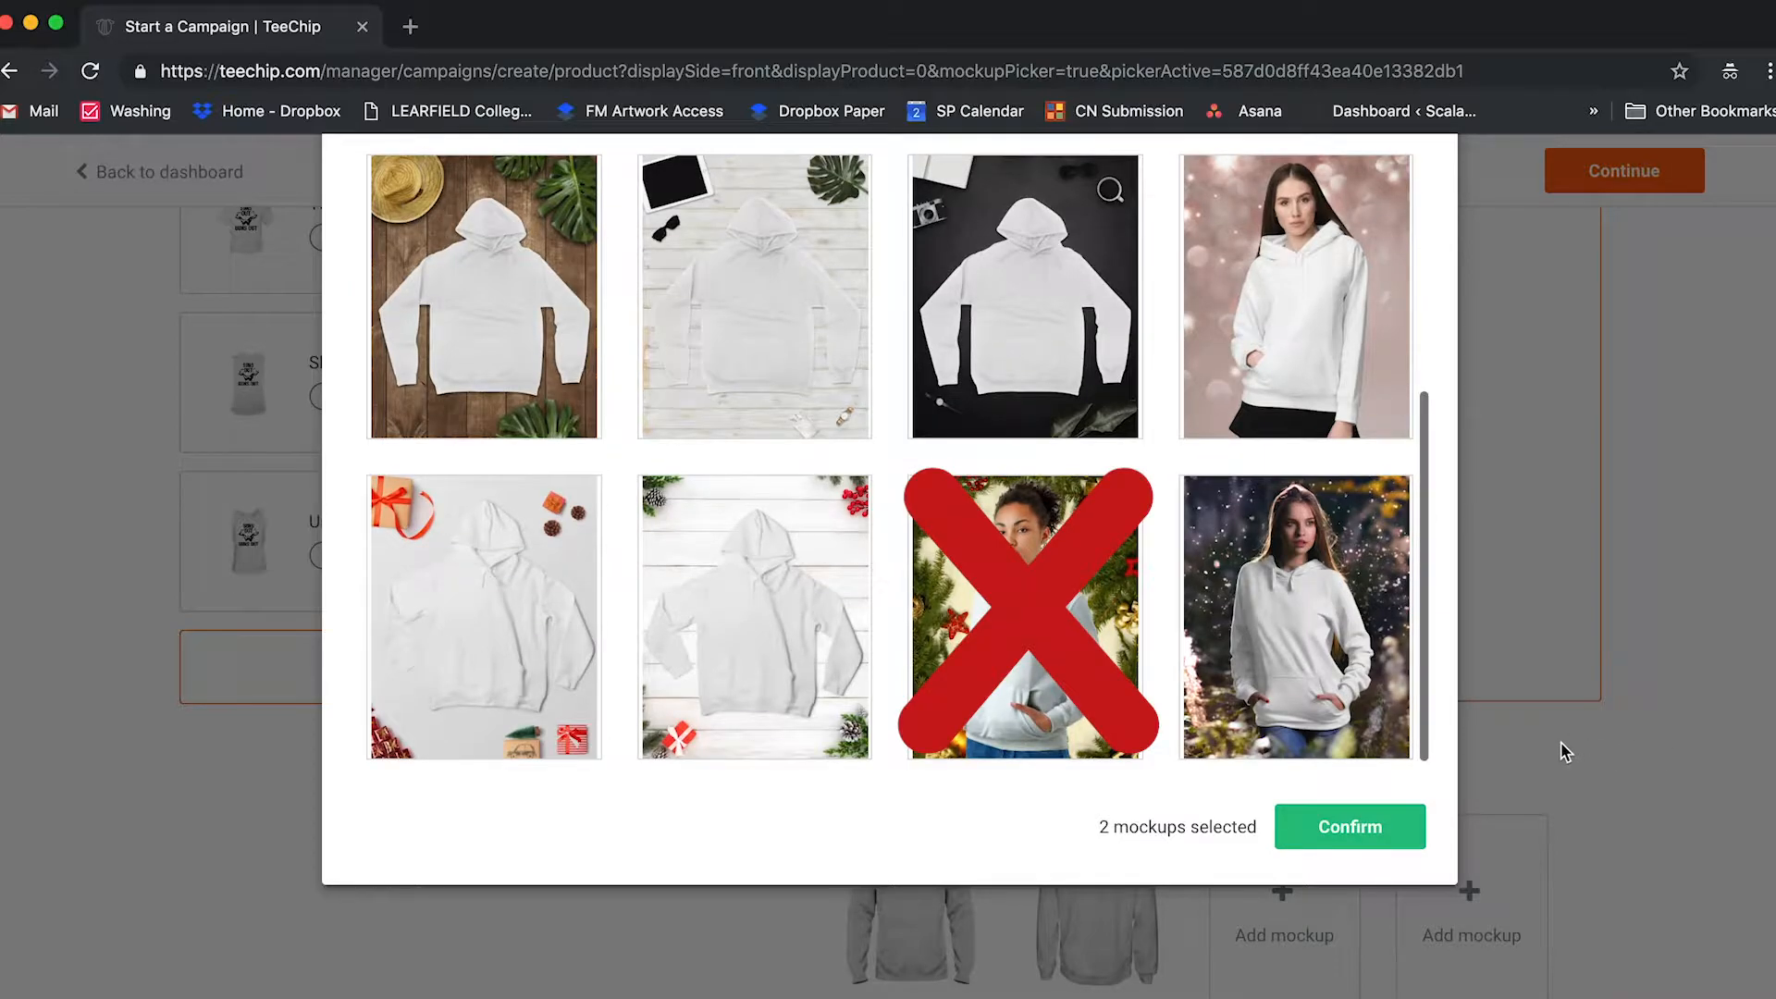
pyautogui.click(1350, 825)
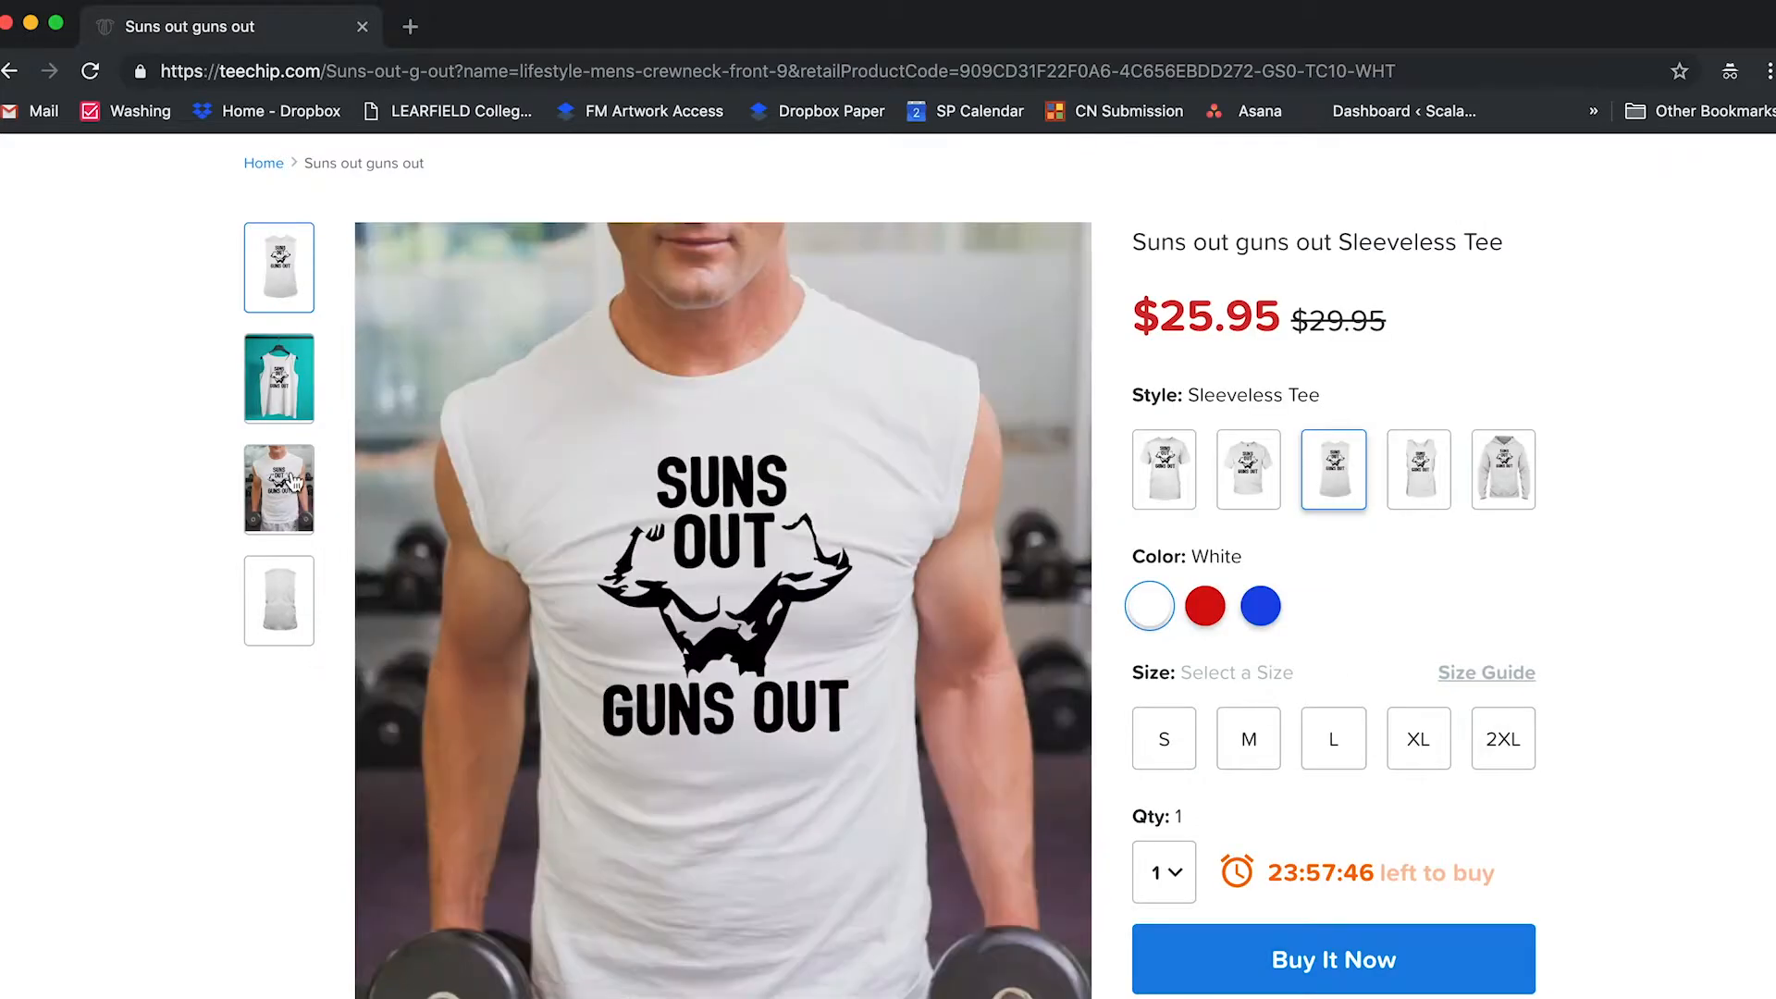
# Show the Sleeveless Tee's gym lifestyle mockup on the Suns Out Guns Out storefront
pyautogui.click(278, 489)
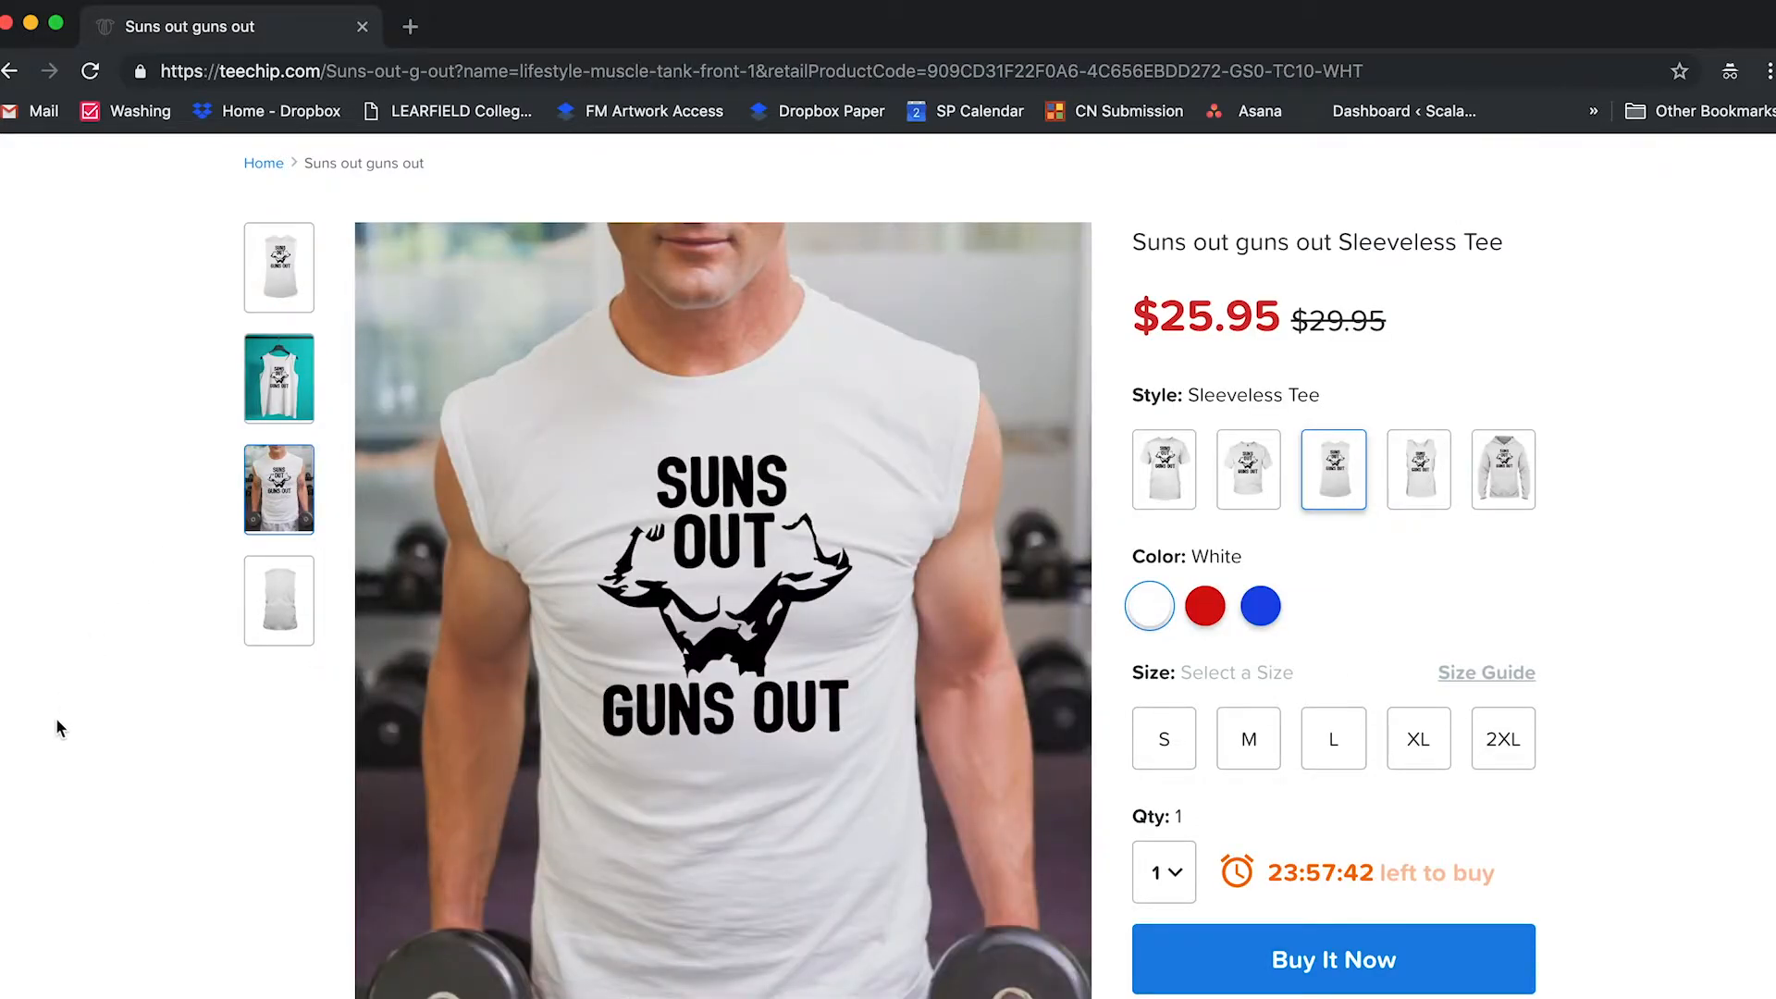